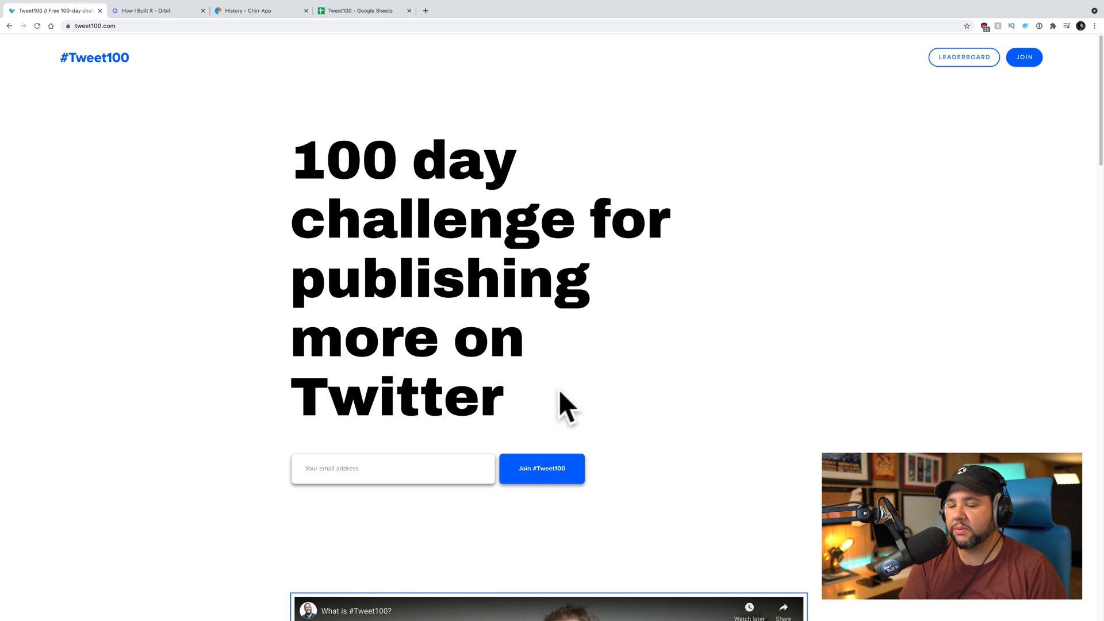
mouse_move(862, 401)
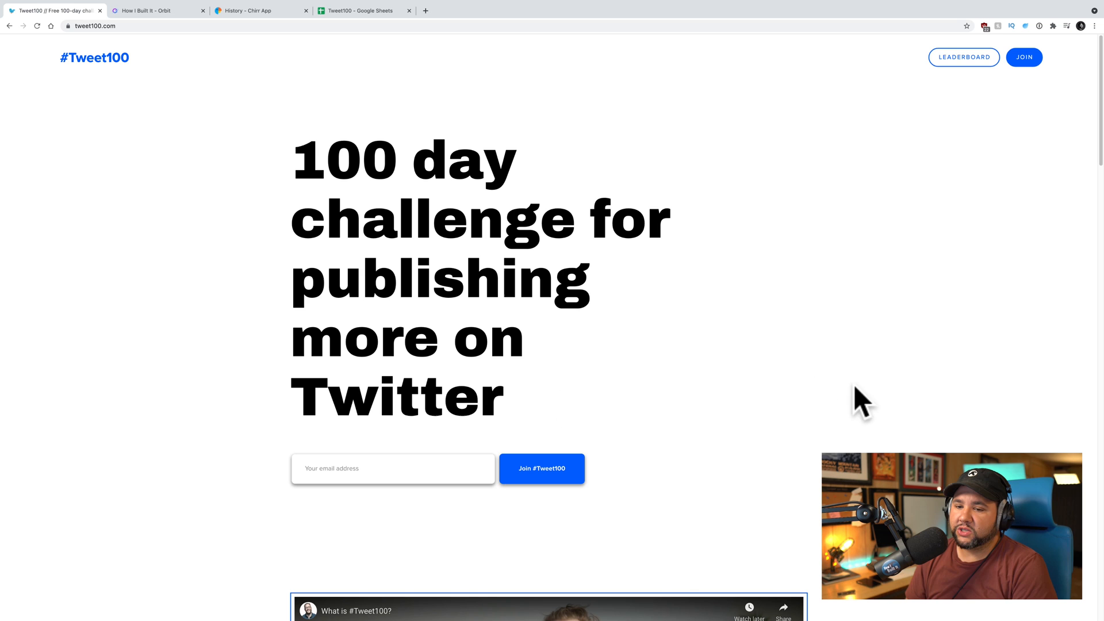
Browse the tweet100.com challenge page down to the footer, then bring up Chirr App's history.
scroll("down", 3)
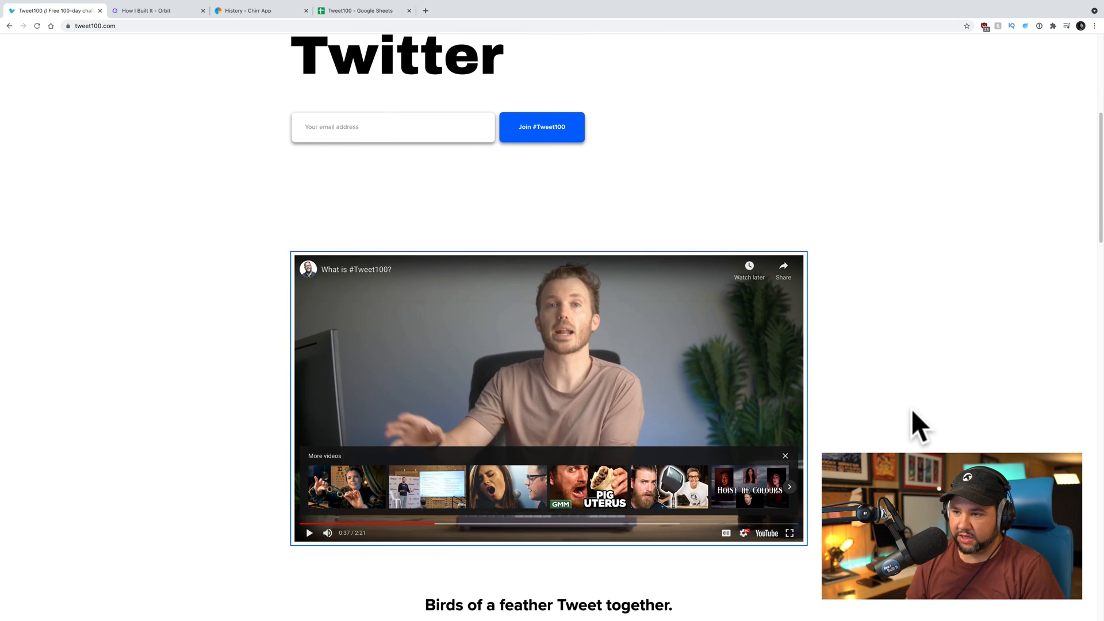
scroll("down", 3)
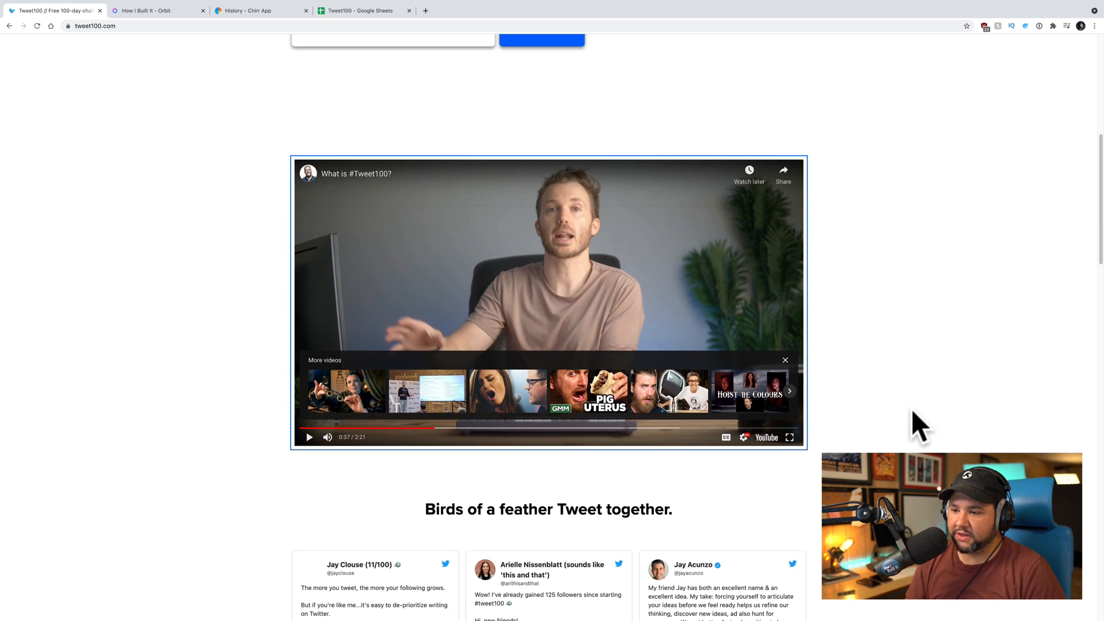
scroll("down", 3)
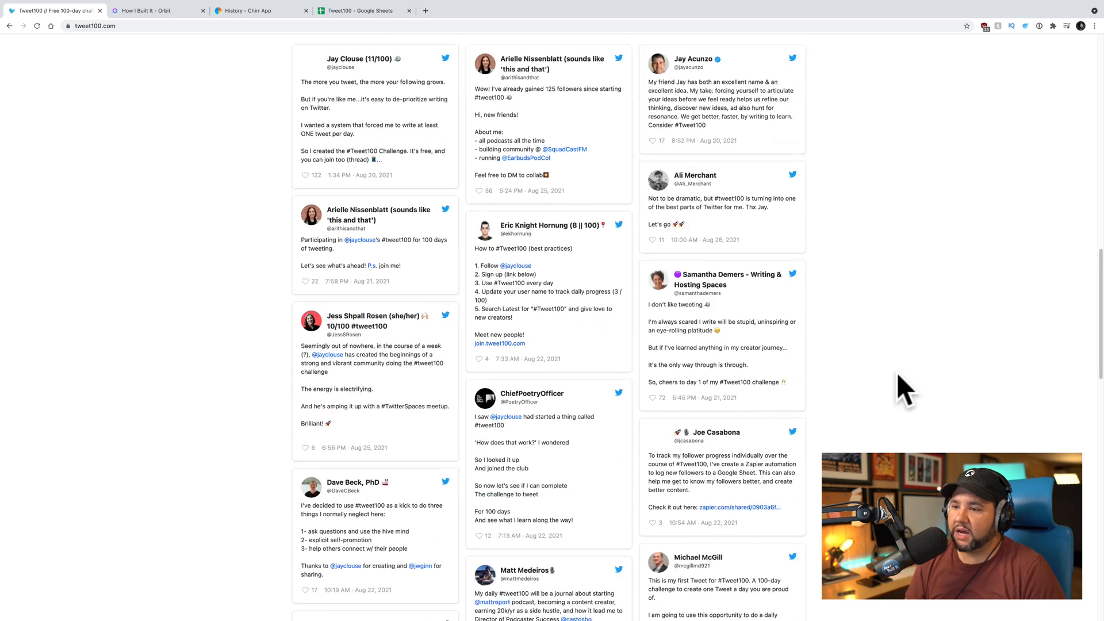
scroll("down", 3)
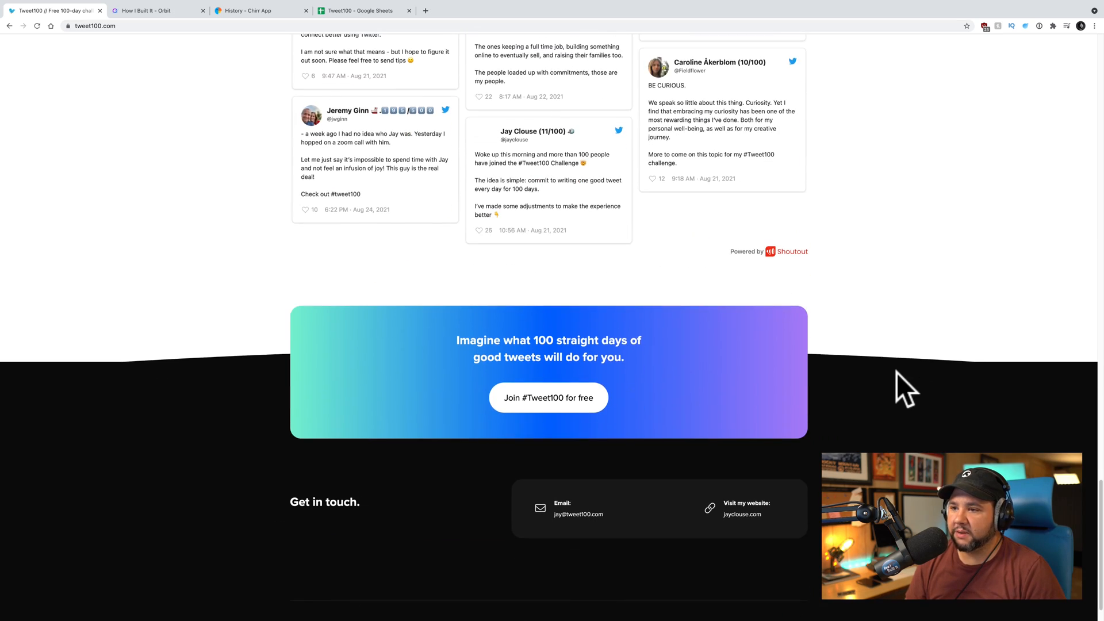
scroll("down", 3)
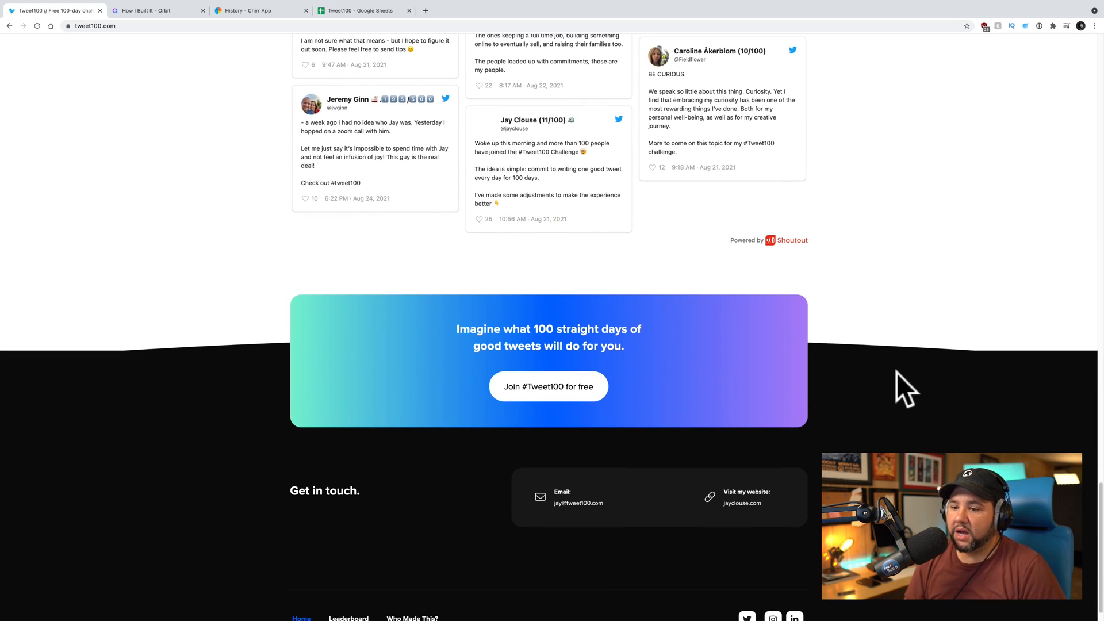
scroll("down", 3)
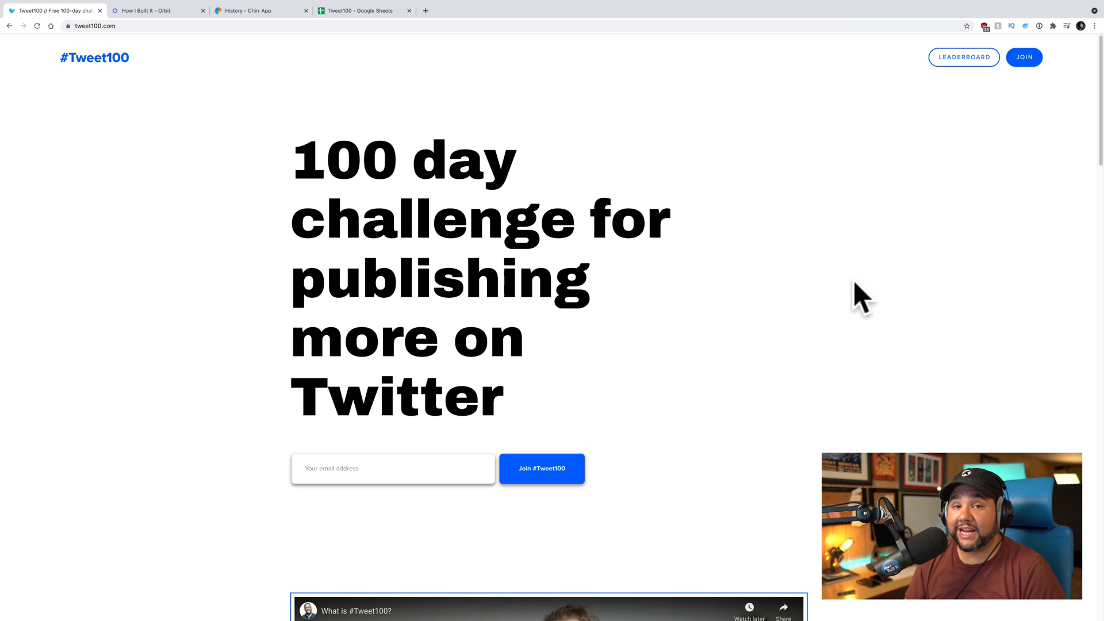
mouse_move(759, 295)
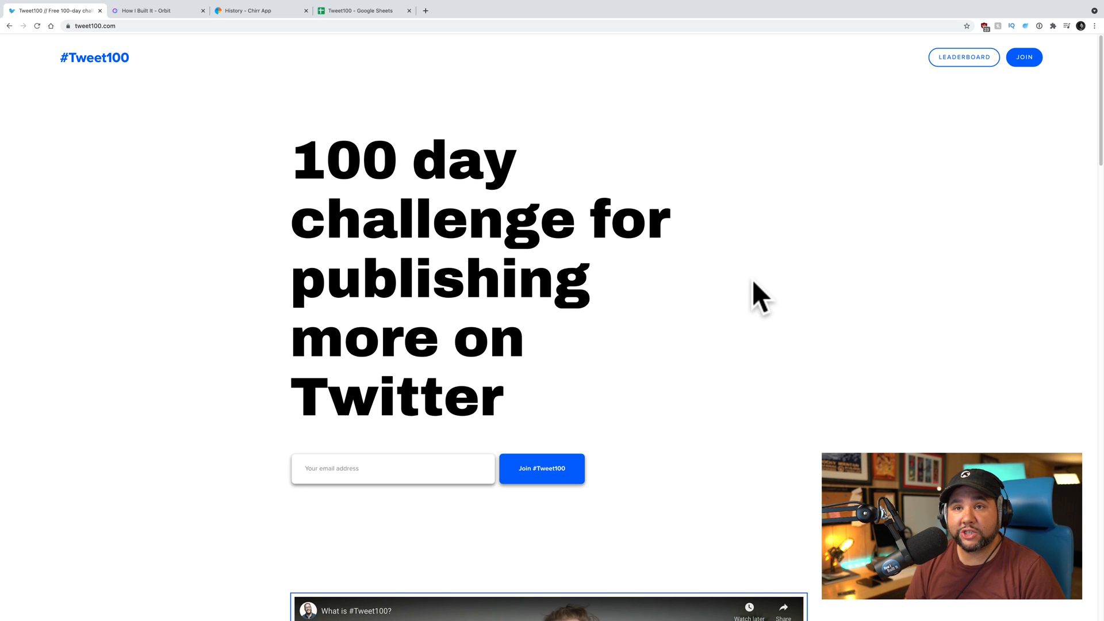
mouse_move(380, 169)
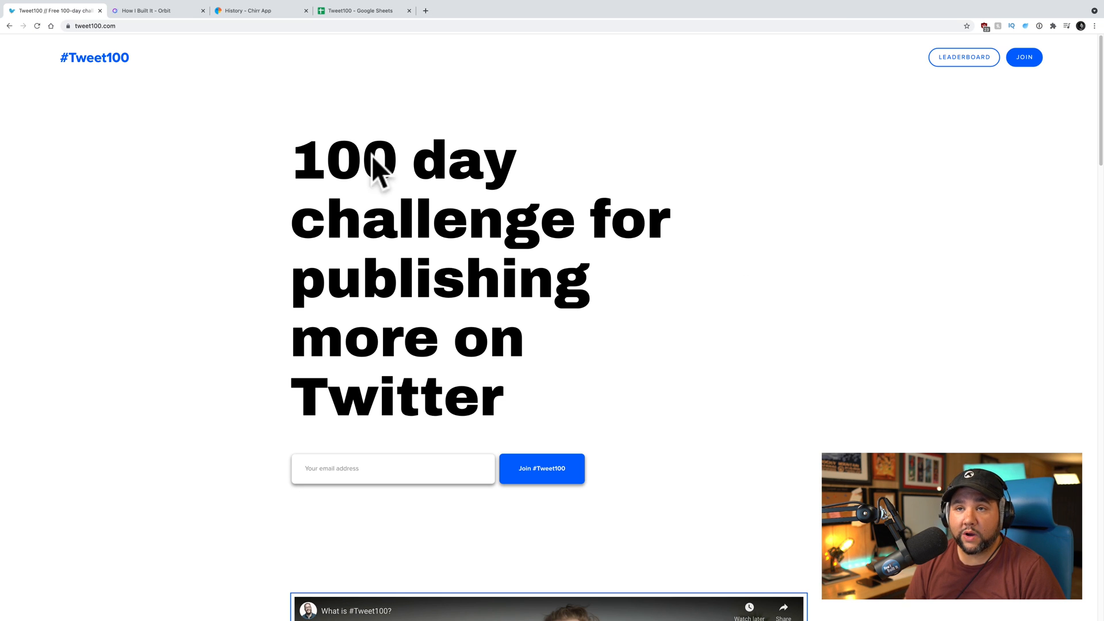
left_click(242, 11)
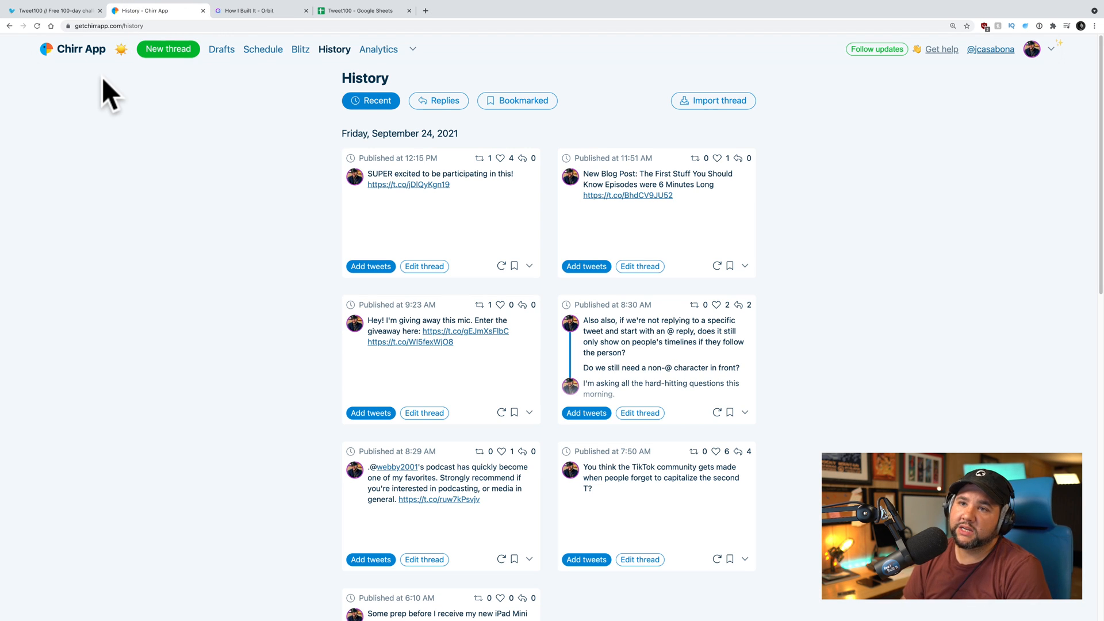
Start a new Chirr thread and enter the Lorem ipsum text, split into three tweets.
left_click(167, 48)
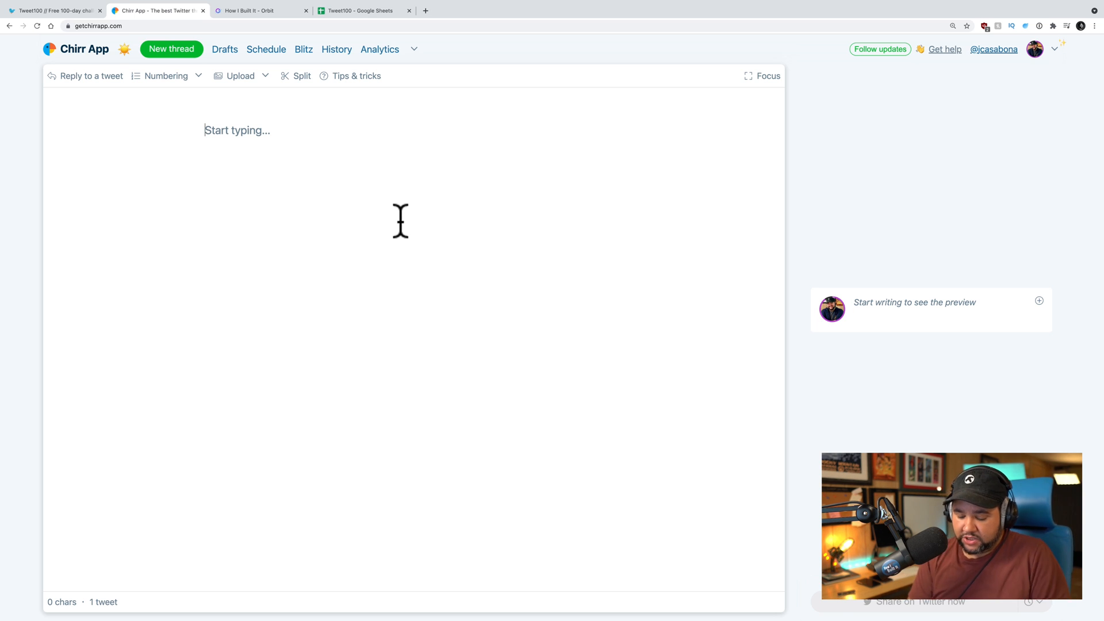
type("lo")
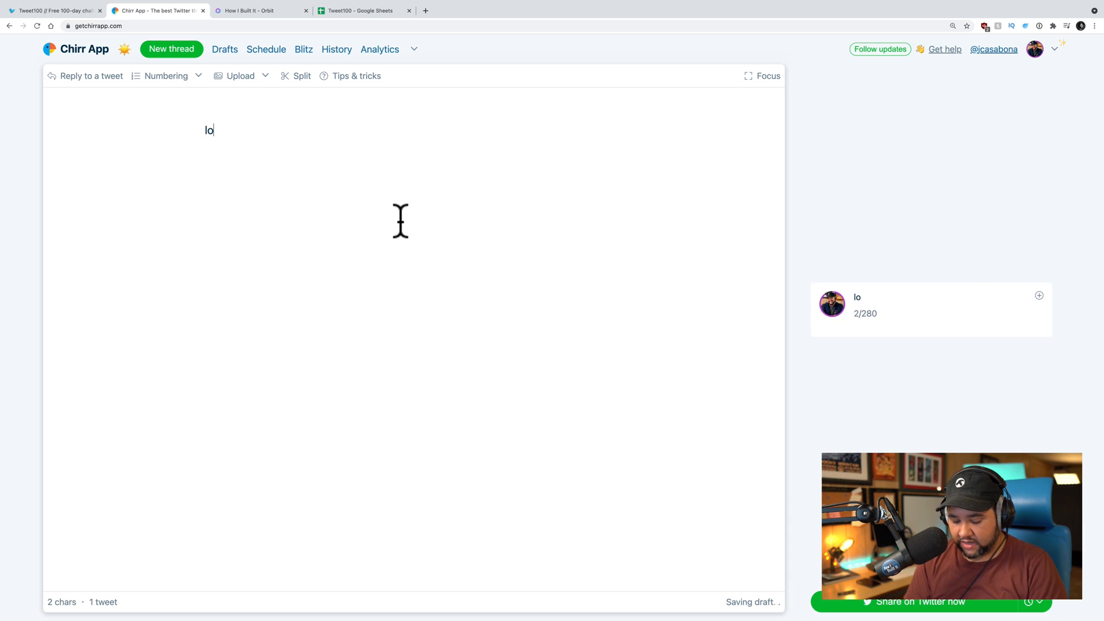
type("Lorem ipsum dolor sit amet, consectetur adipisicing elit, sed do eiusmod tempor incididunt ut labore et dolore magna aliqua. Ut enim ad minim veniam, quis nostrud exercitation ullamco laboris nisi ut ali")
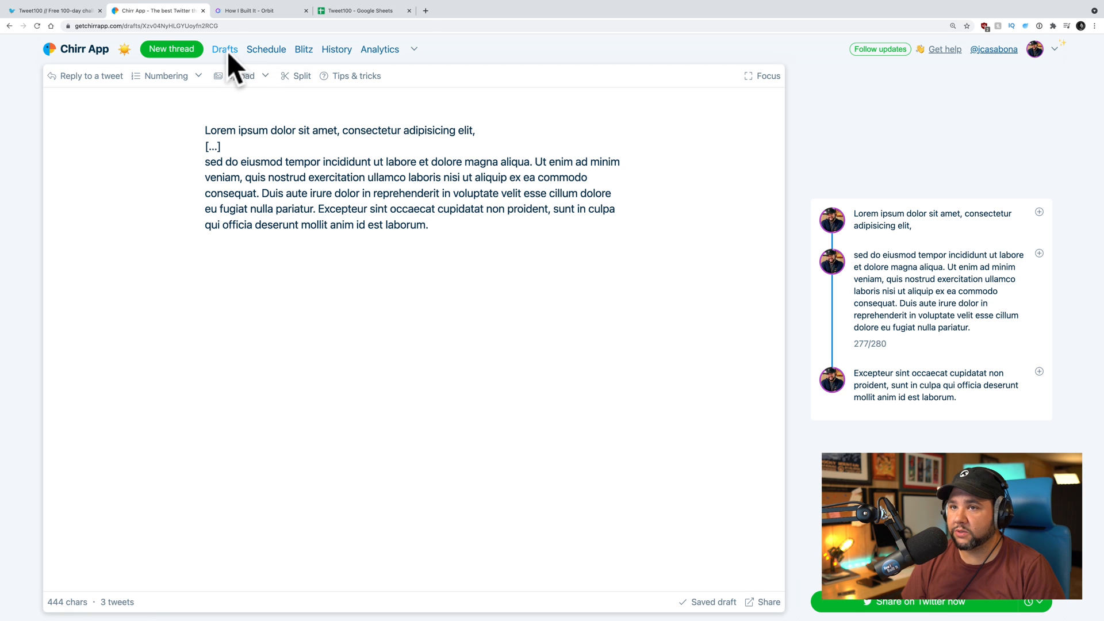
Review Drafts and the Schedule queue, including the September 25 thread, then return to History.
left_click(225, 49)
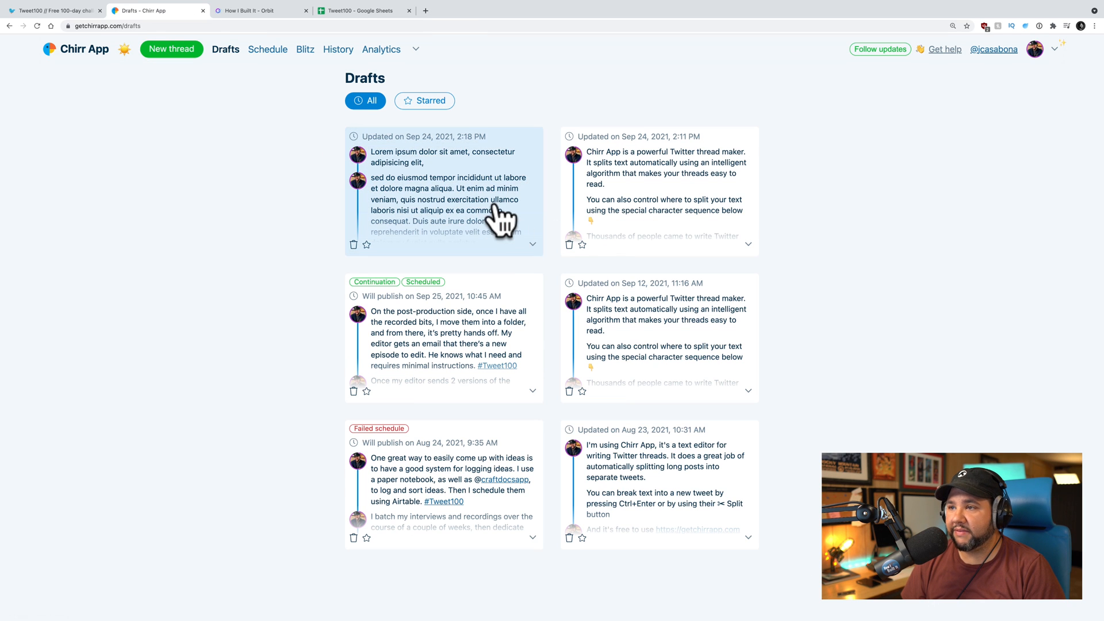
left_click(264, 50)
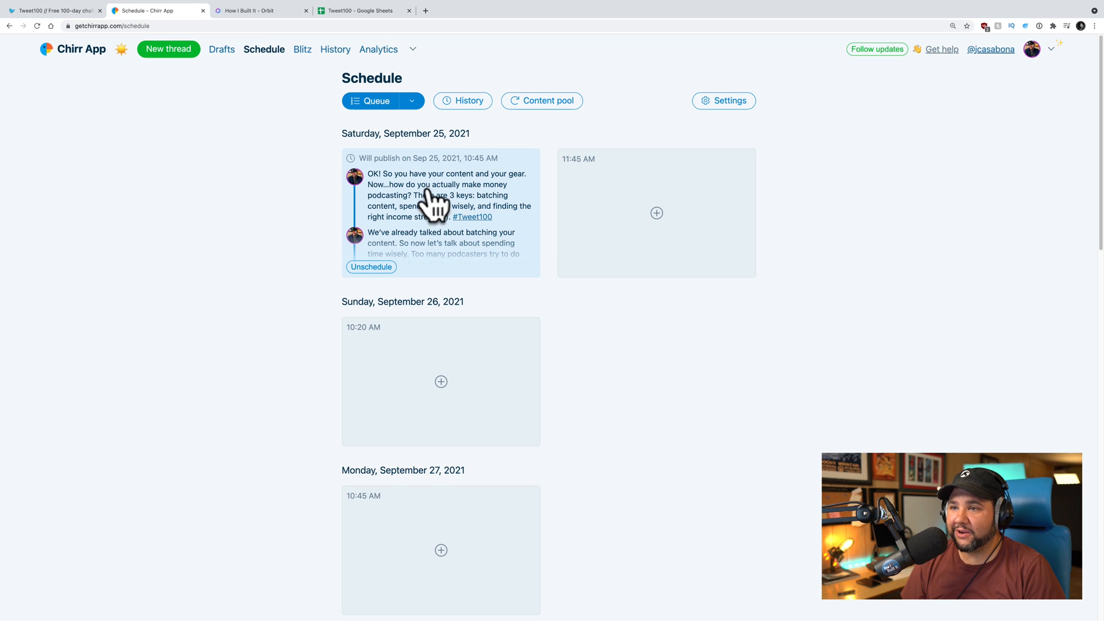
mouse_move(461, 181)
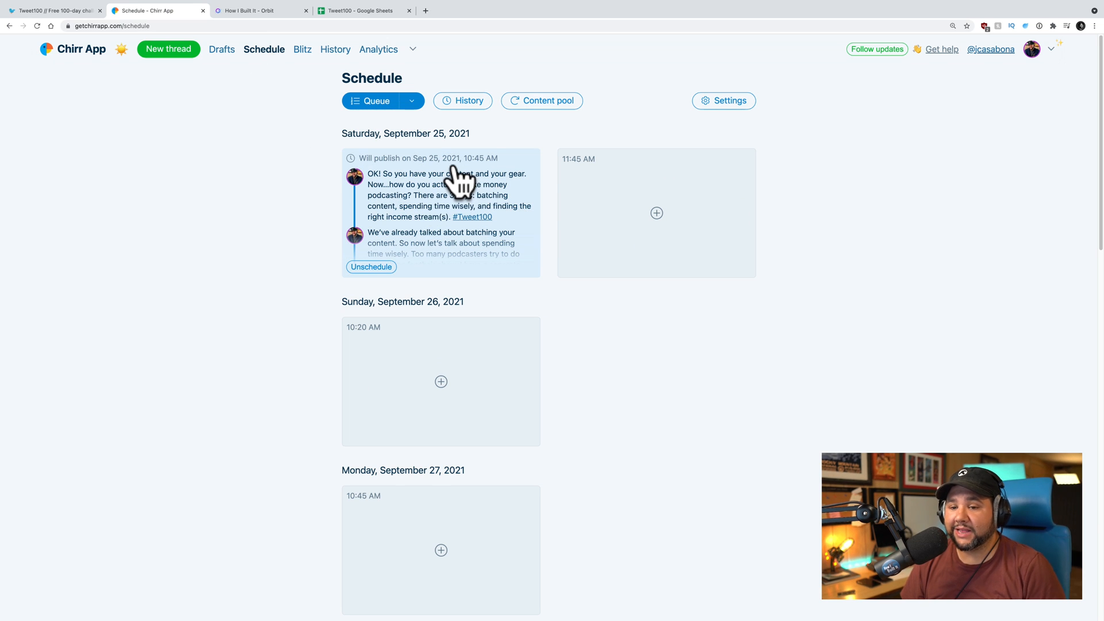
mouse_move(465, 179)
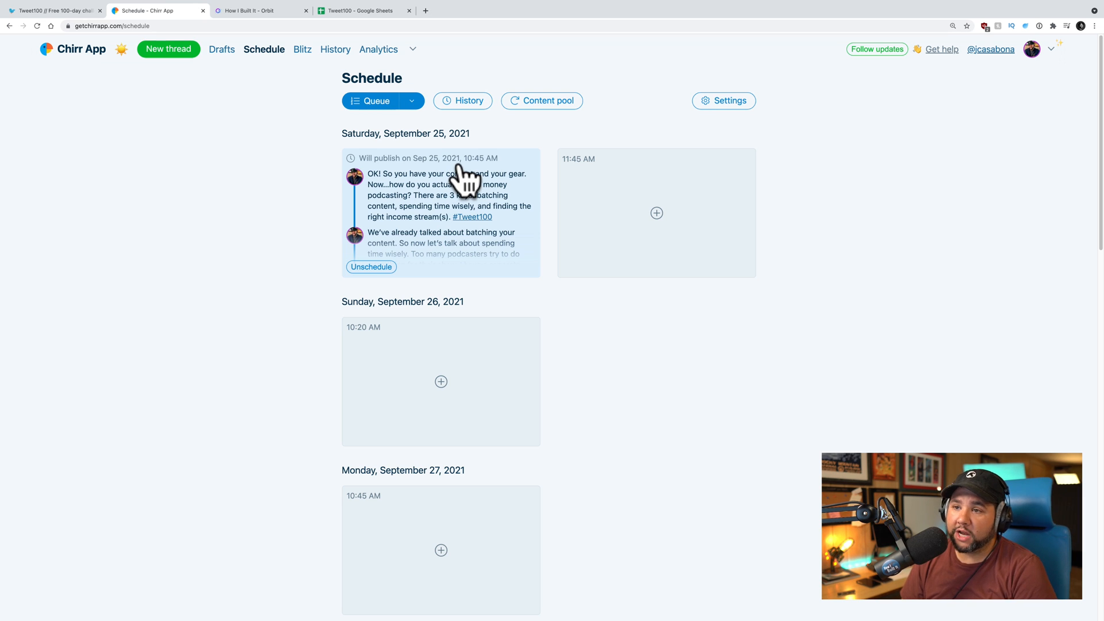
left_click(446, 195)
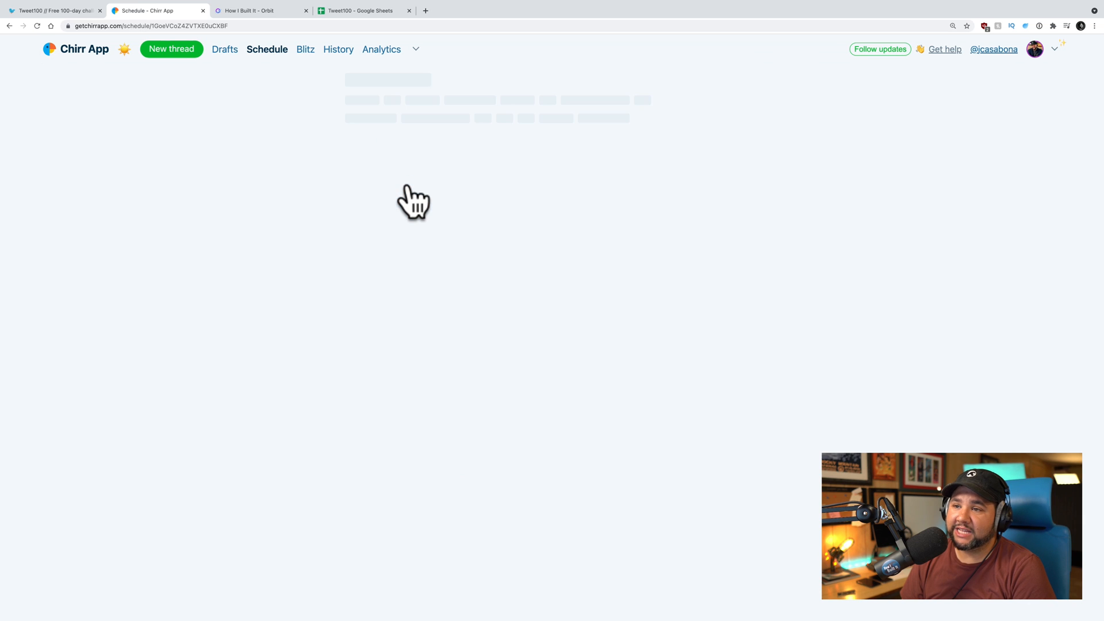
mouse_move(253, 243)
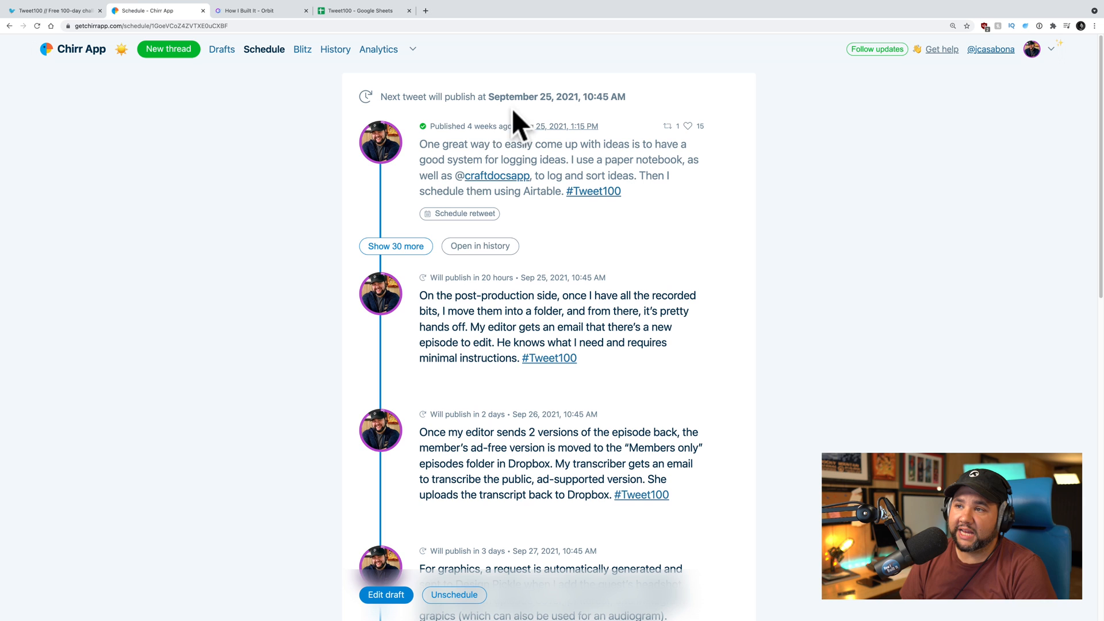
scroll("down", 3)
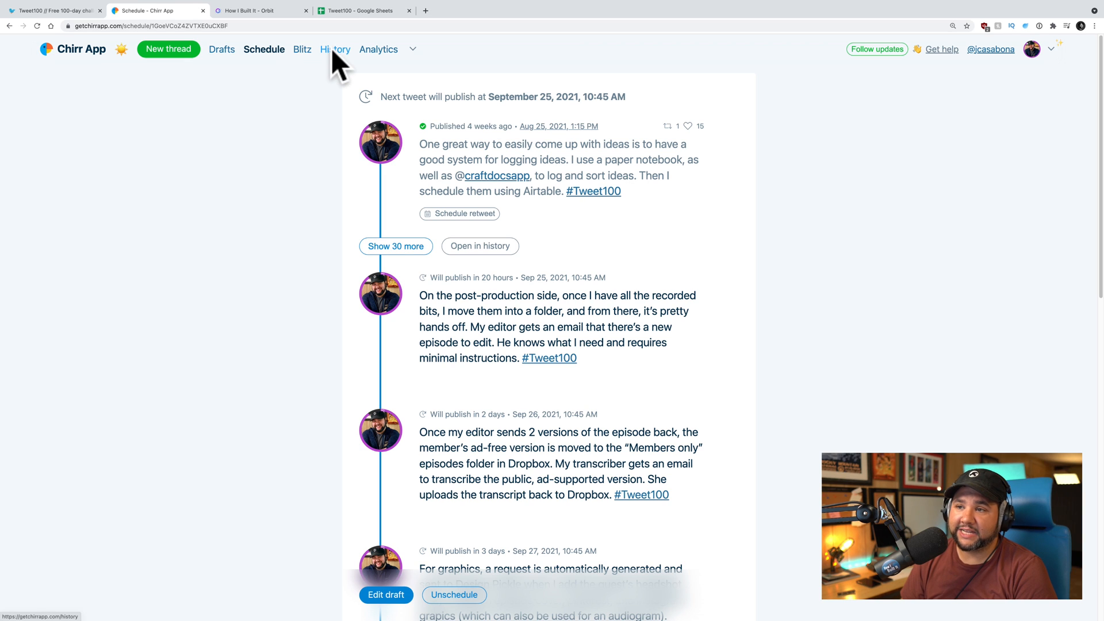
mouse_move(335, 60)
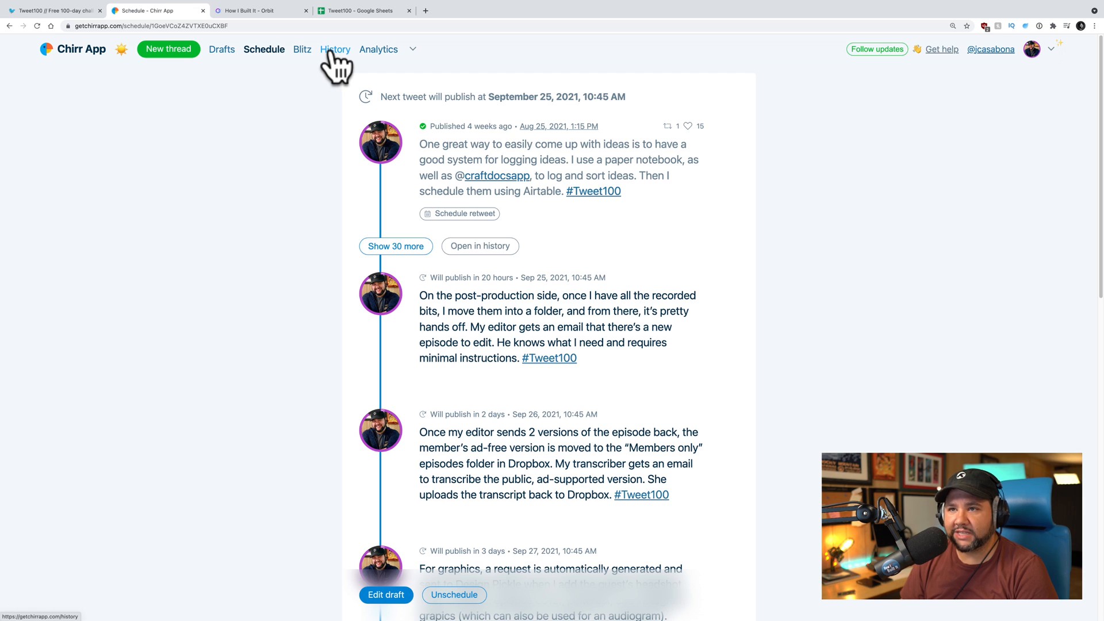
mouse_move(488, 153)
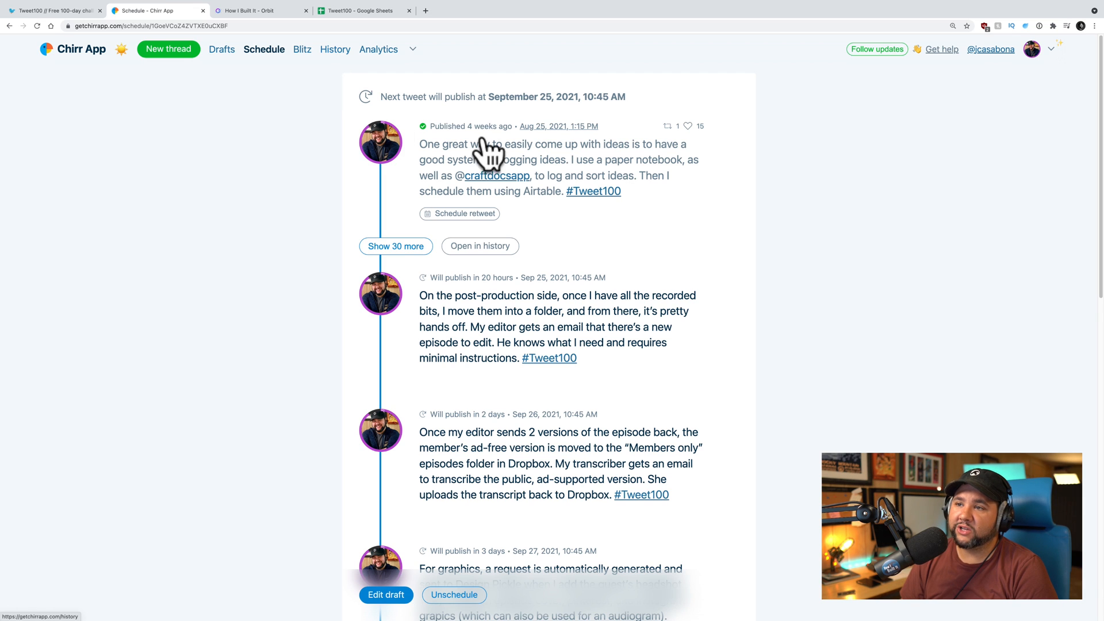
mouse_move(587, 159)
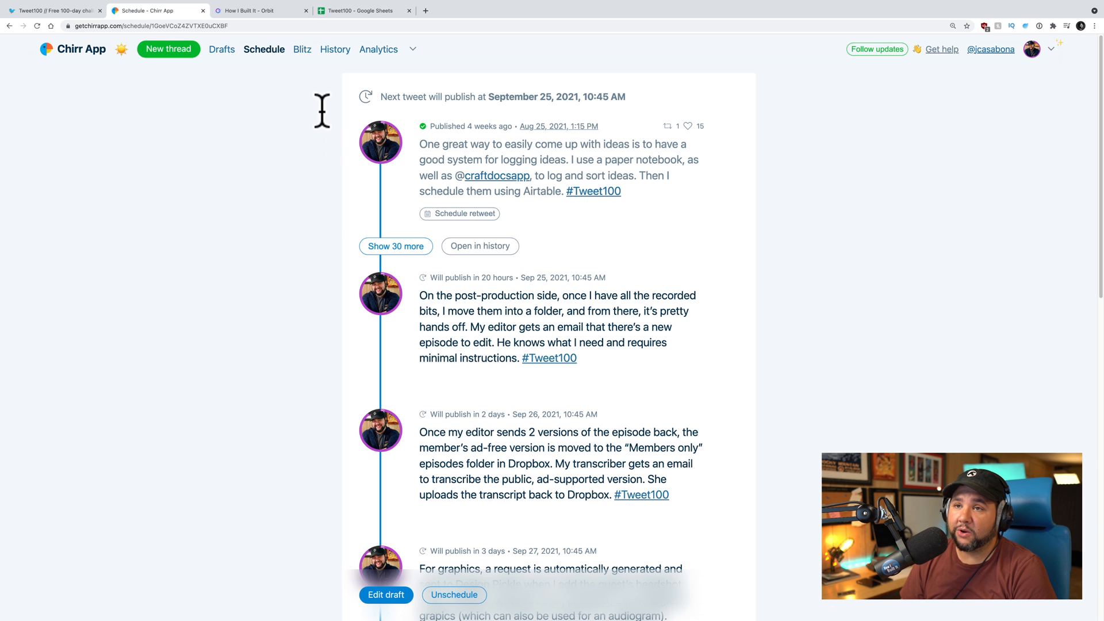
left_click(335, 48)
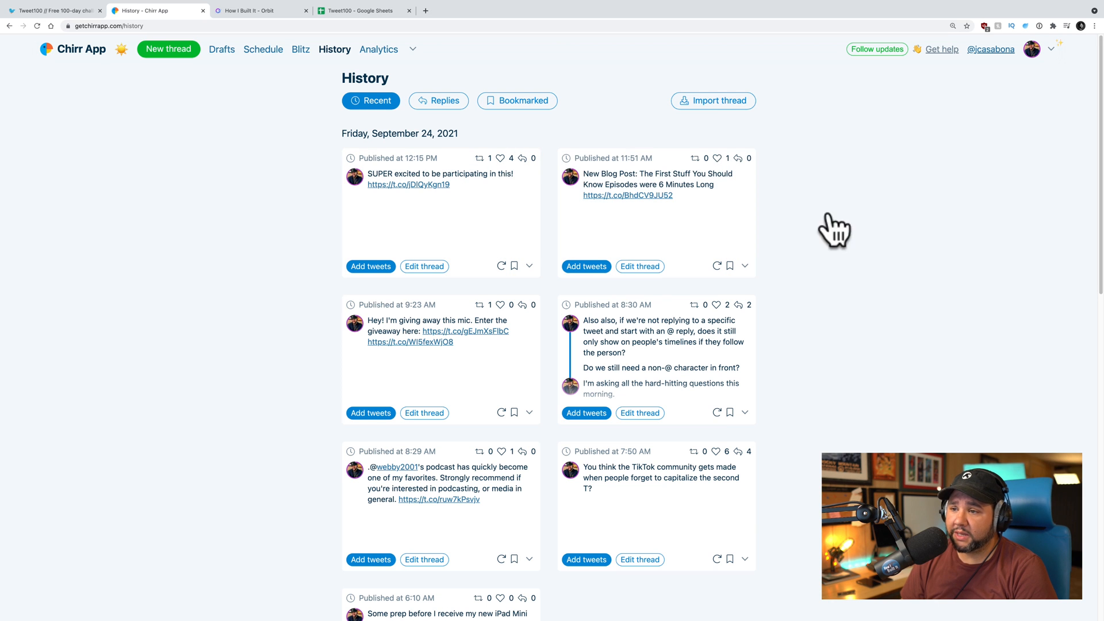
scroll("down", 3)
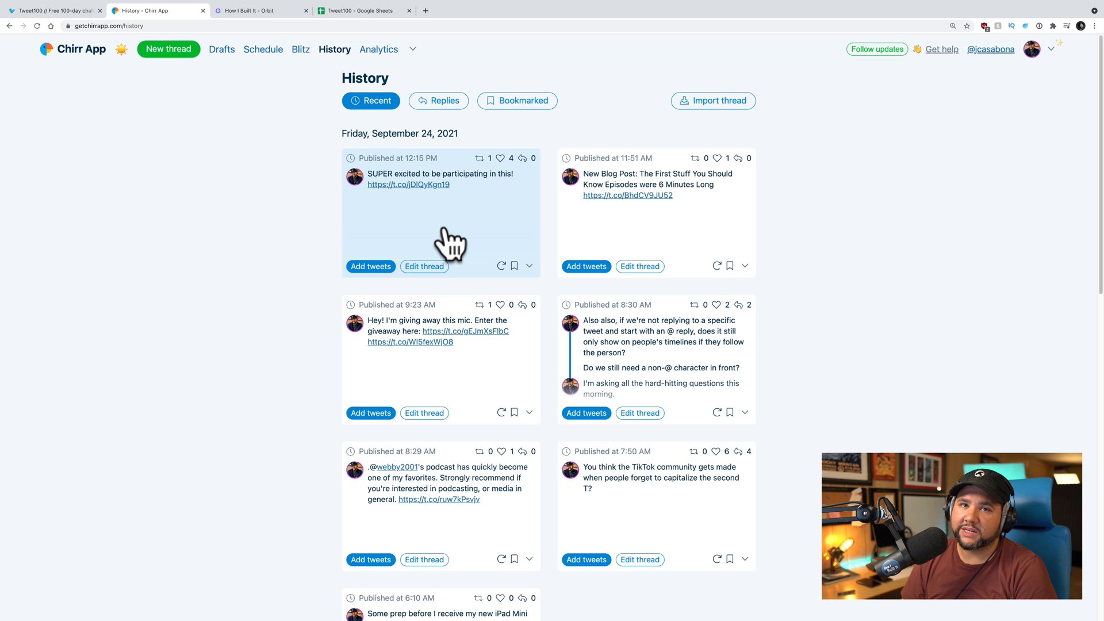
mouse_move(324, 243)
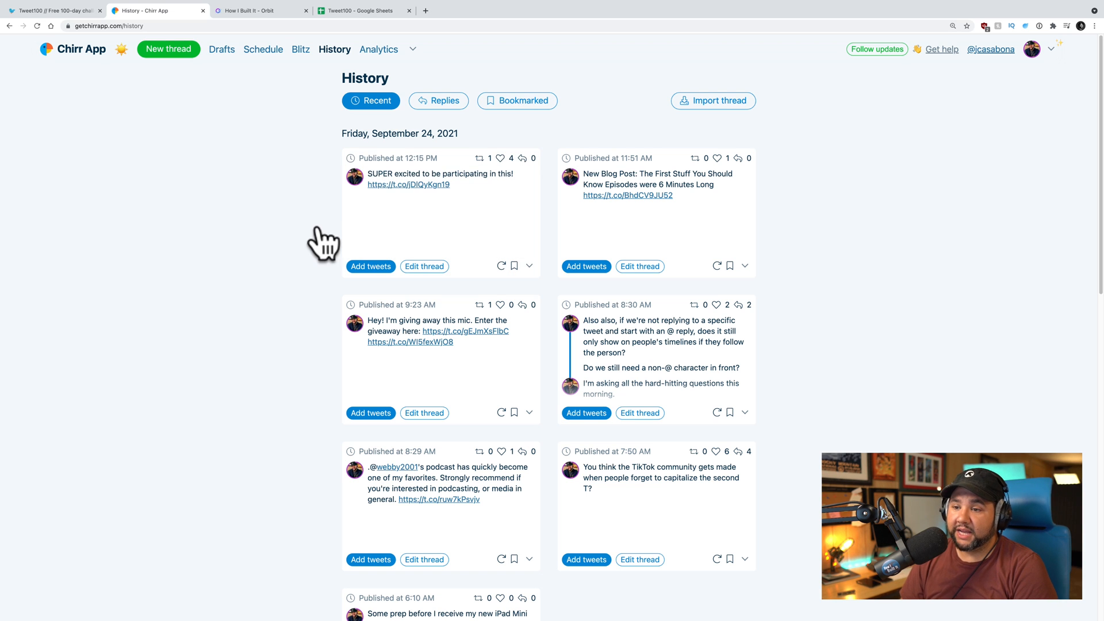
scroll("down", 3)
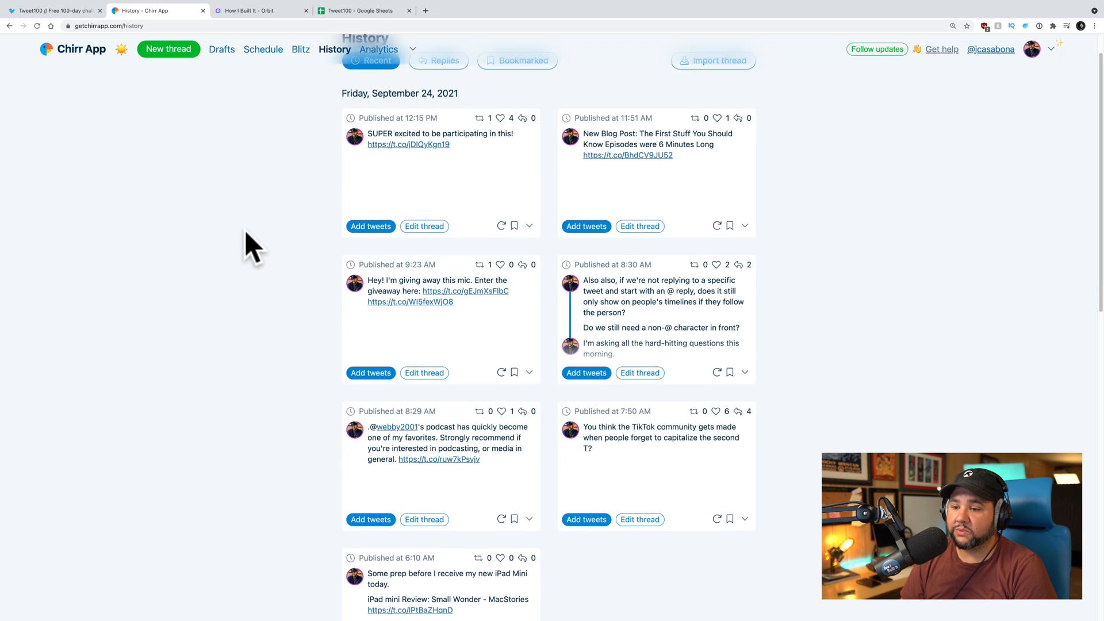
scroll("down", 3)
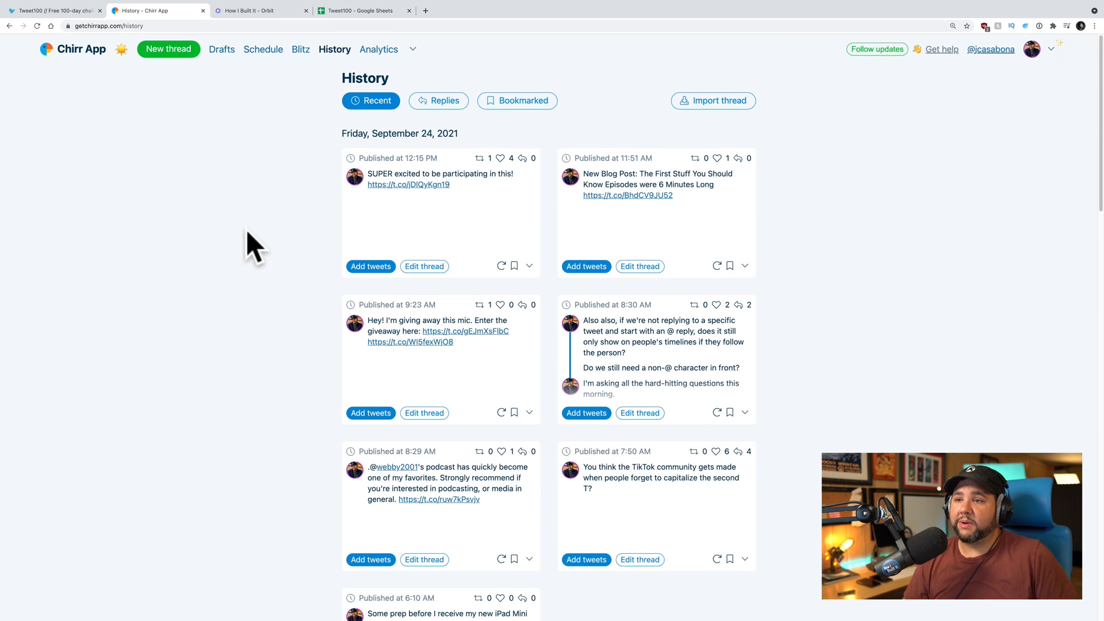
mouse_move(236, 219)
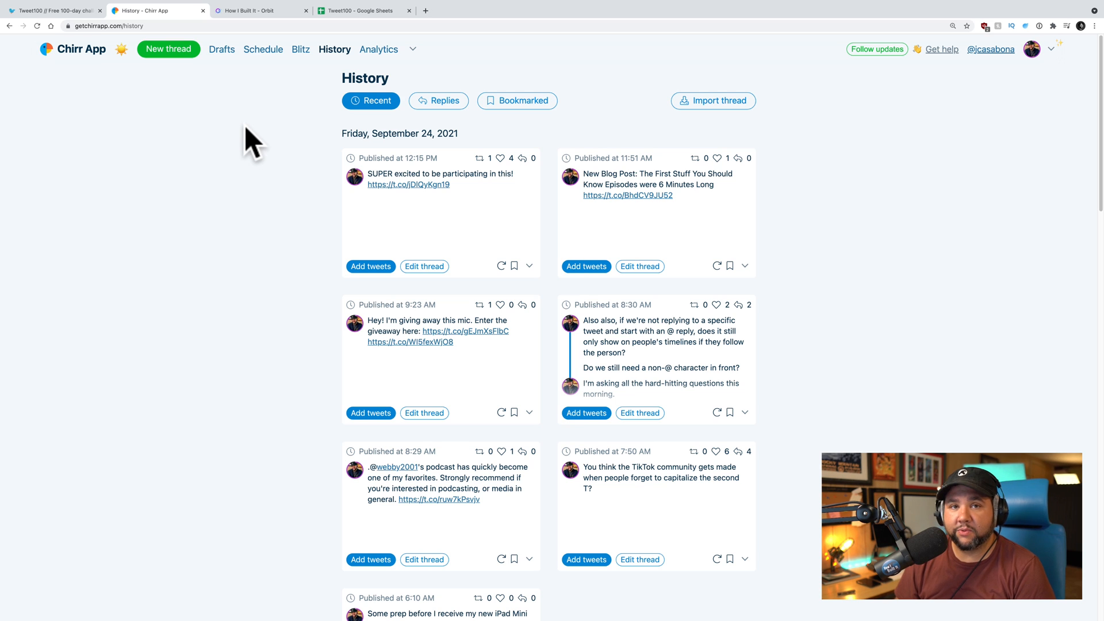
mouse_move(207, 218)
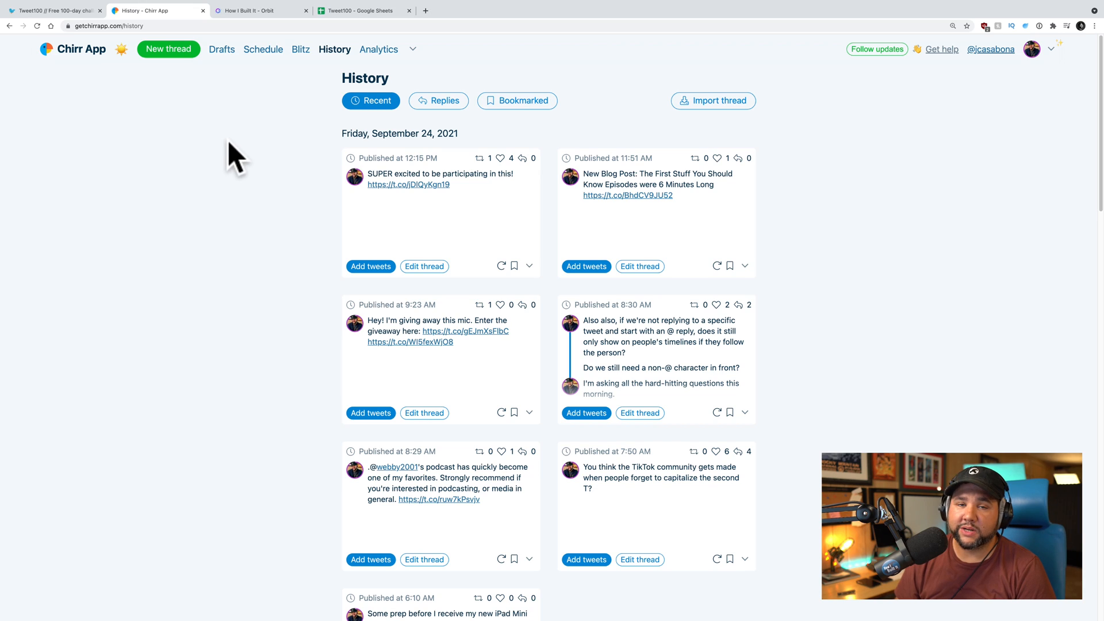
left_click(361, 10)
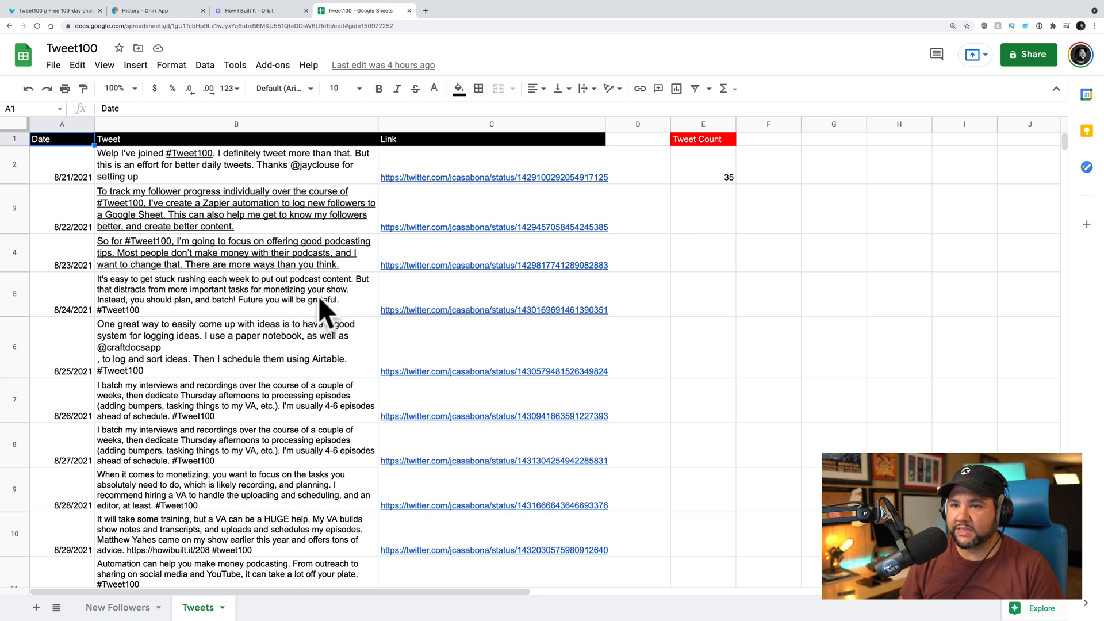
mouse_move(208, 169)
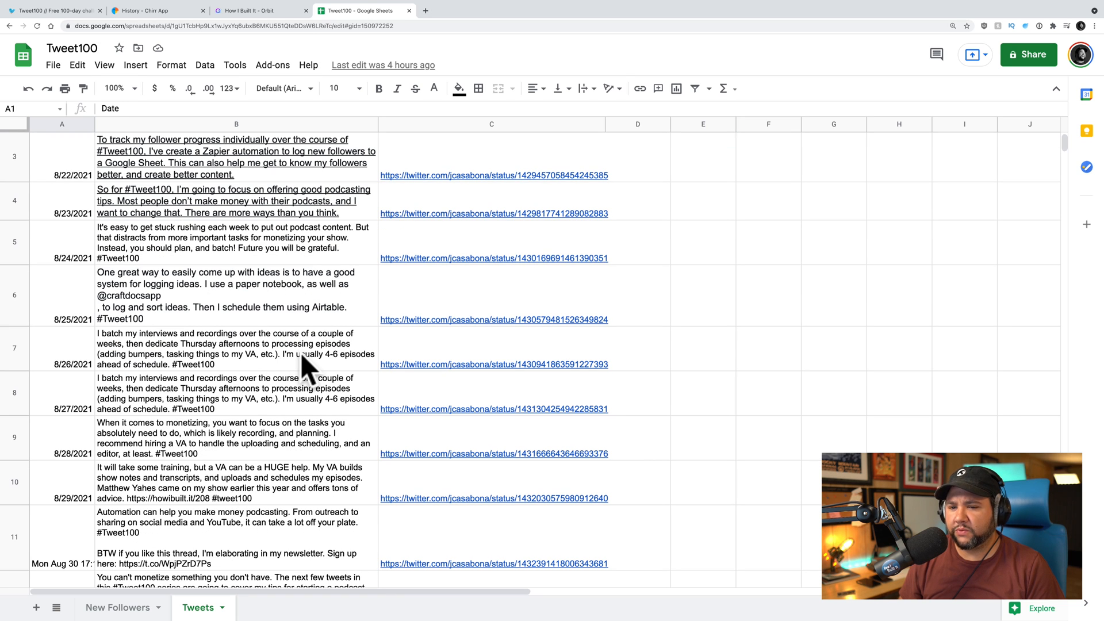
mouse_move(46, 352)
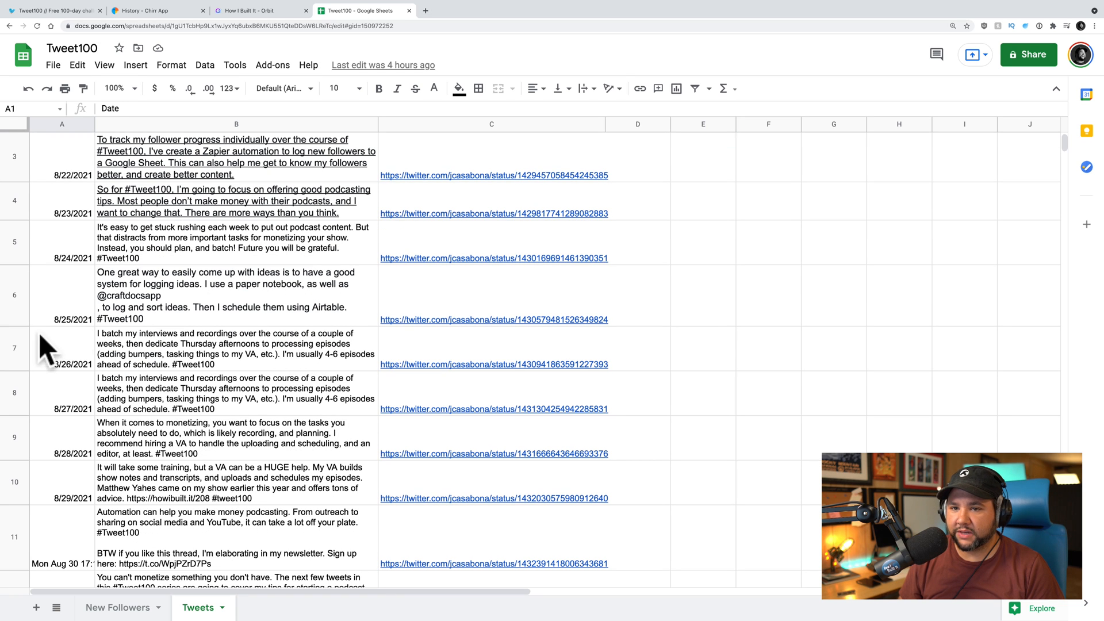
Scroll the Tweets sheet down to row 36, dated September 24, and back up.
scroll("down", 3)
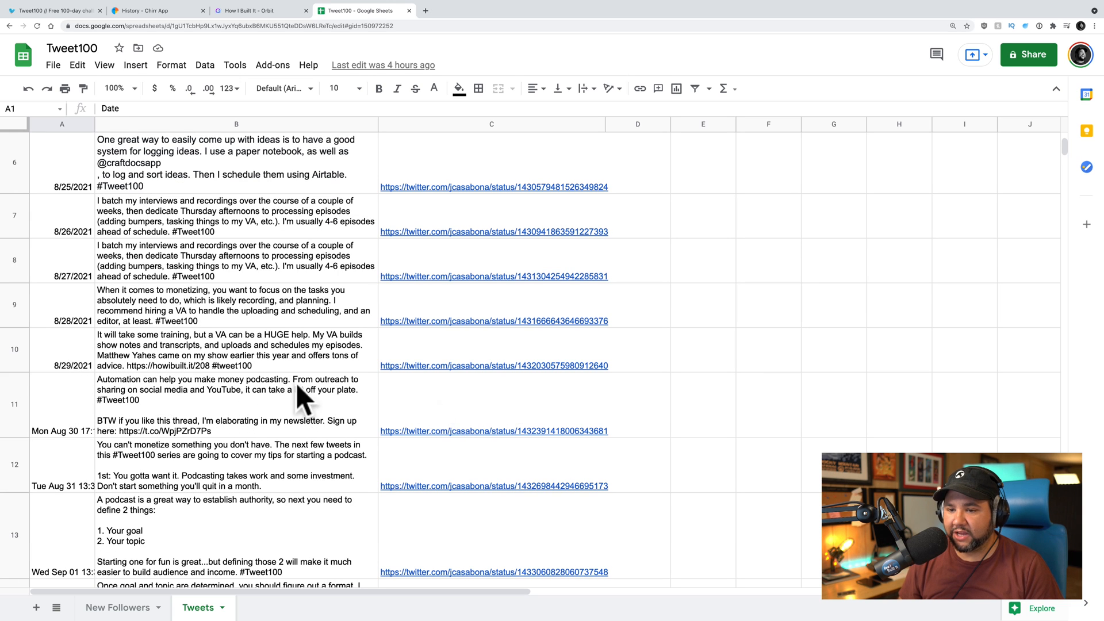
scroll("down", 3)
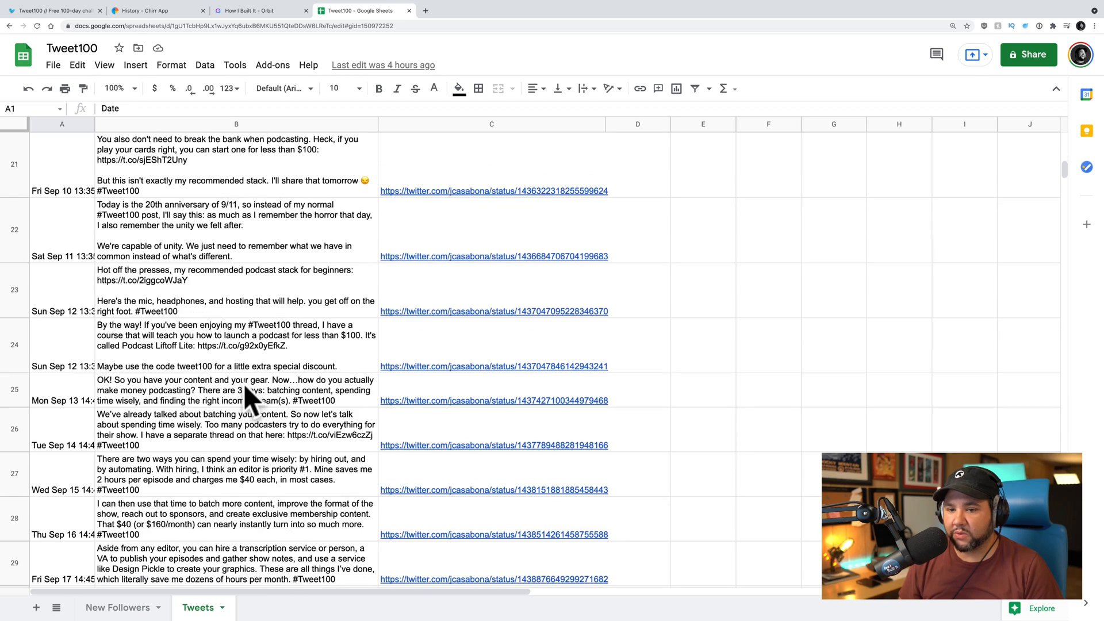
scroll("down", 3)
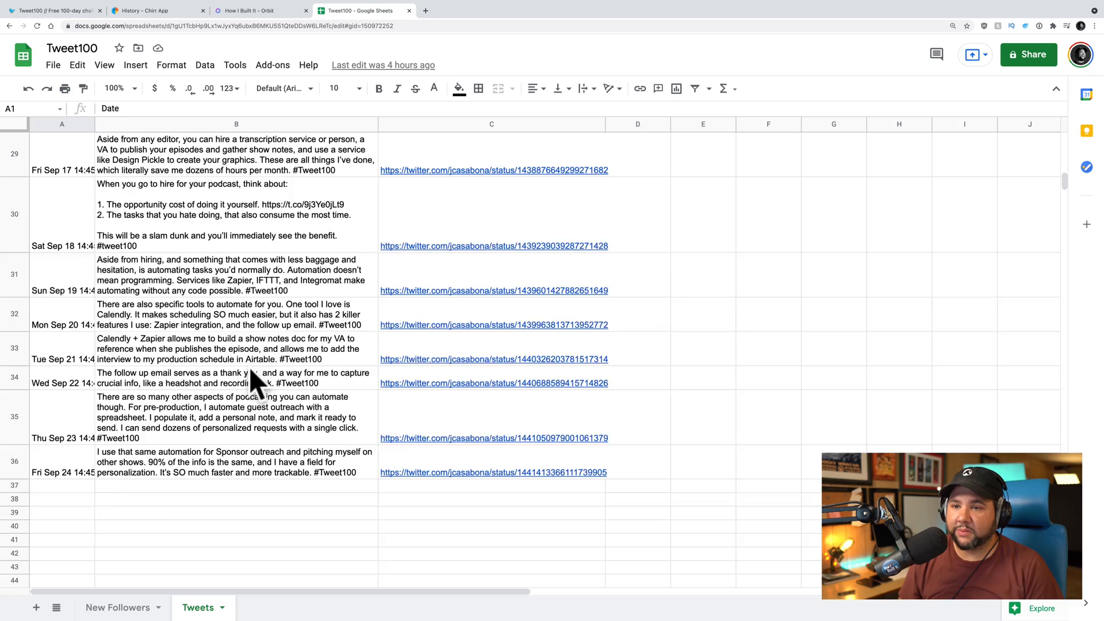
scroll("up", 3)
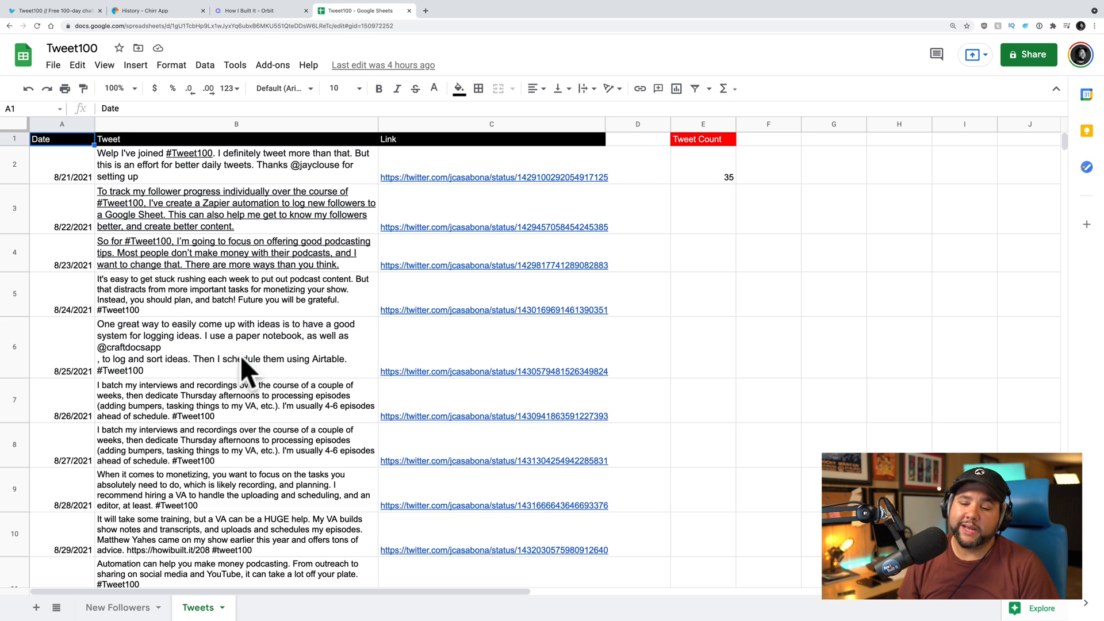
mouse_move(709, 196)
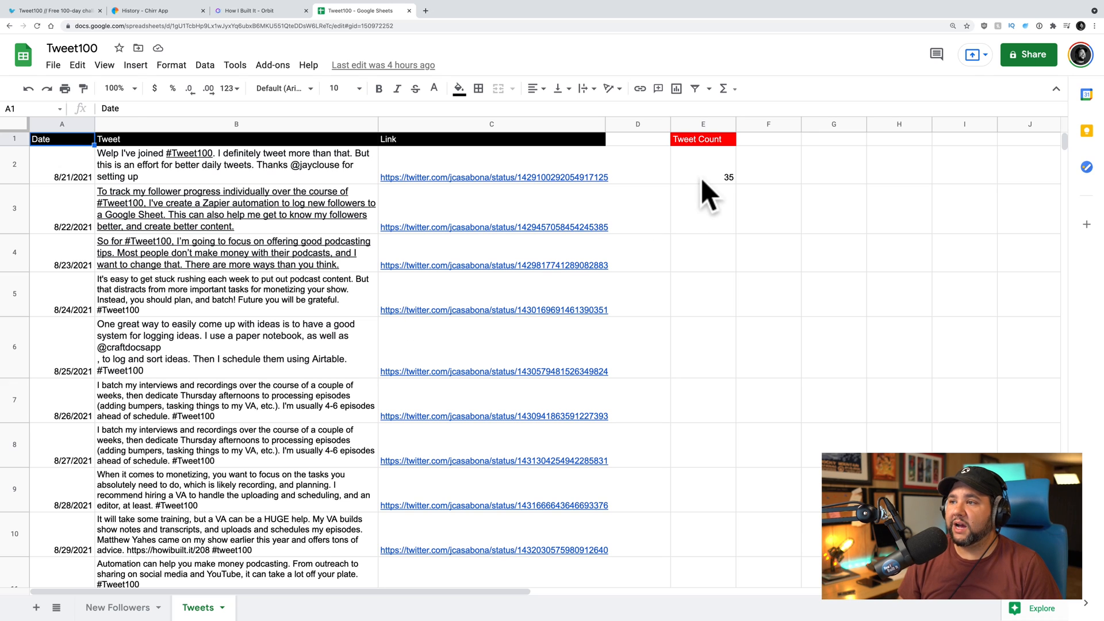
Inspect the COUNTIF formula in E2, then view the New Followers sheet.
left_click(702, 177)
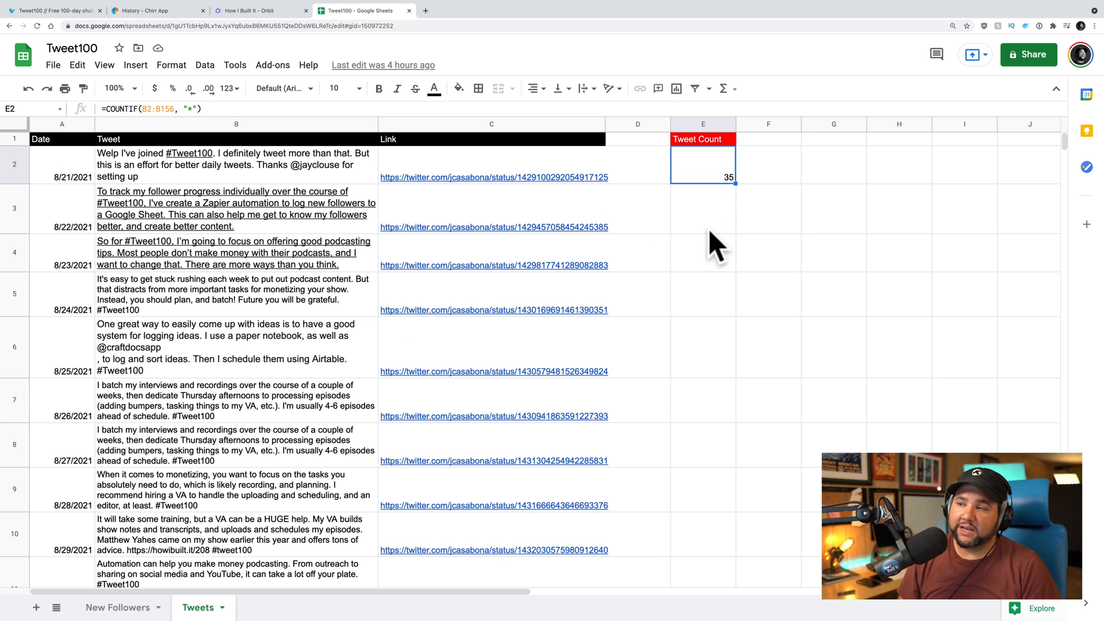
mouse_move(740, 197)
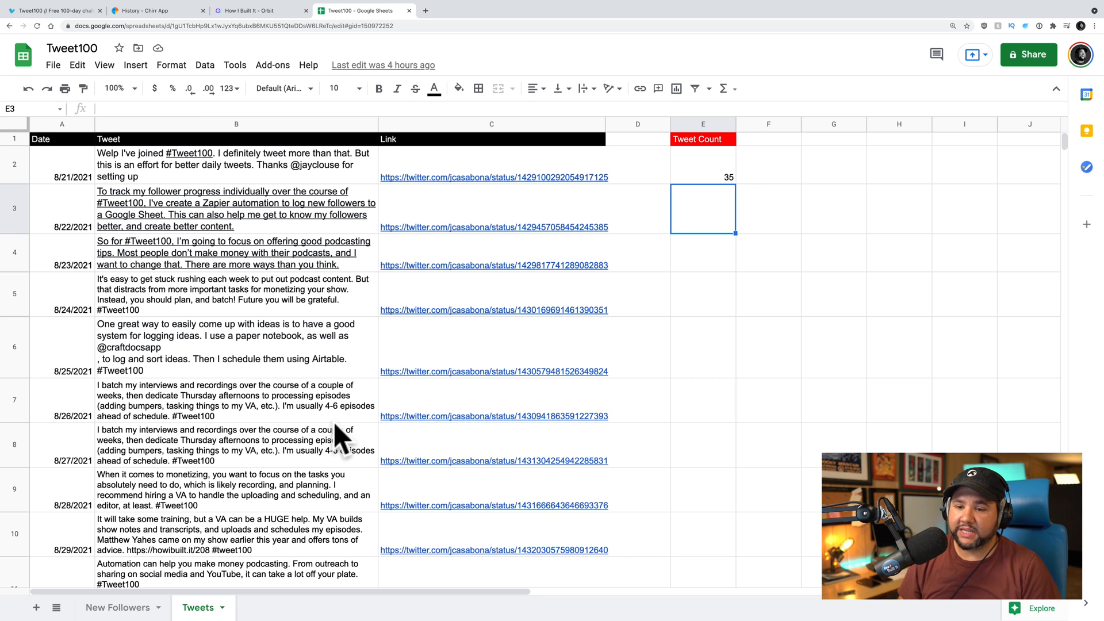
left_click(117, 607)
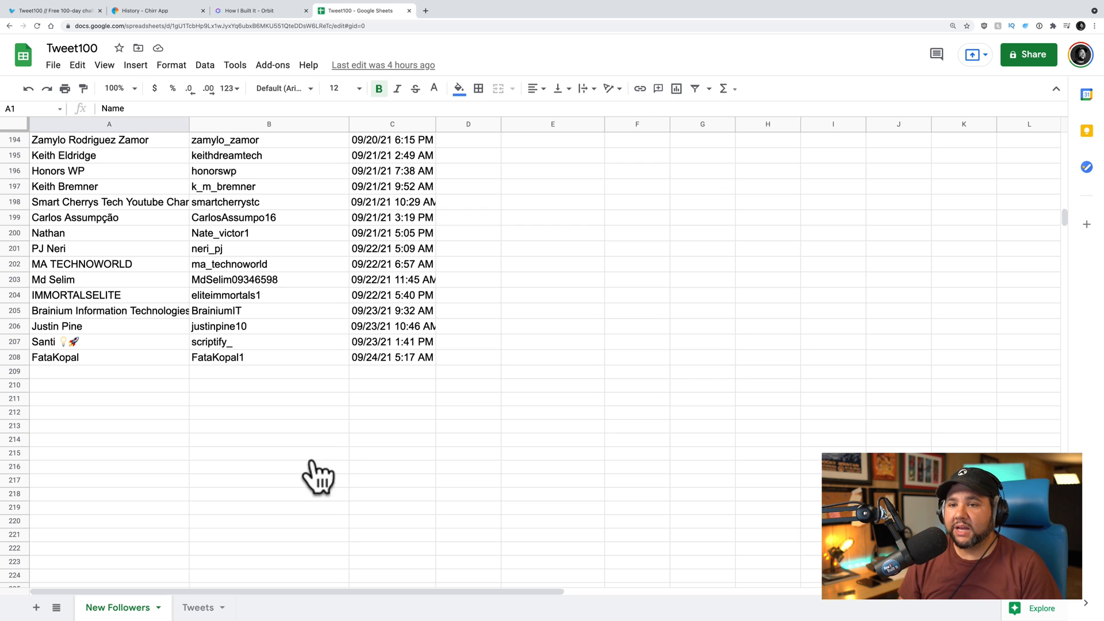
Scroll through the New Followers list, down to row 208.
scroll("up", 3)
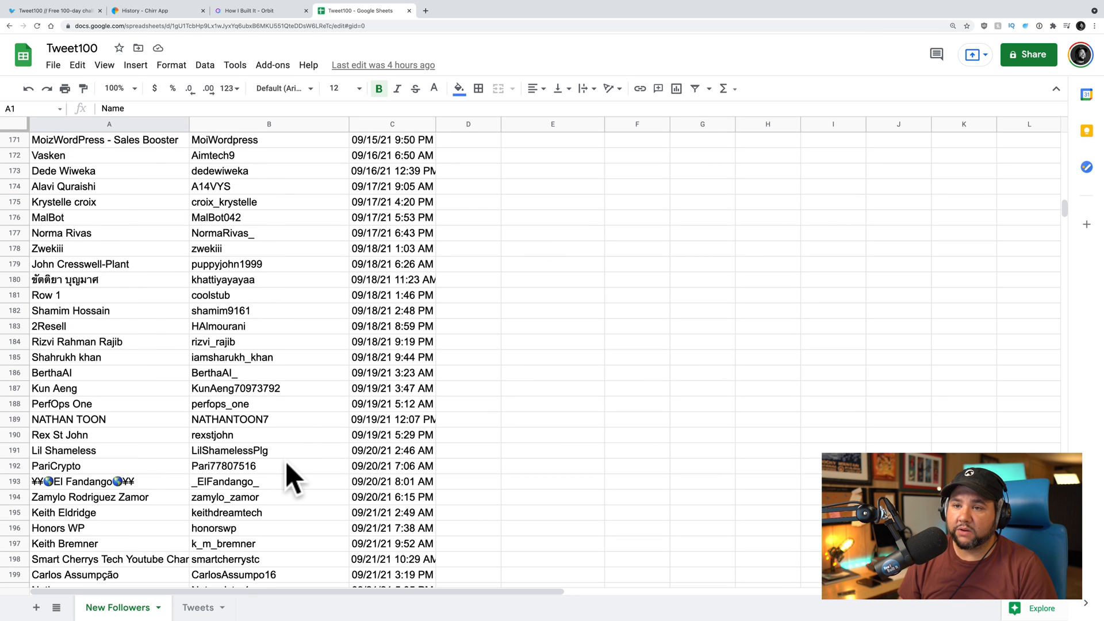
scroll("up", 3)
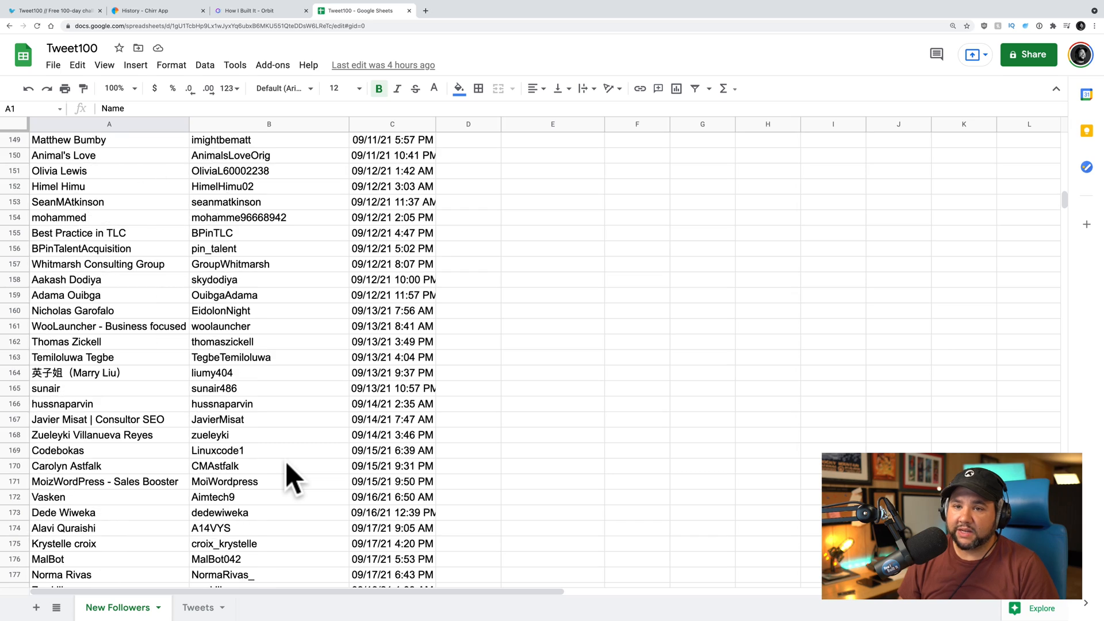
scroll("up", 3)
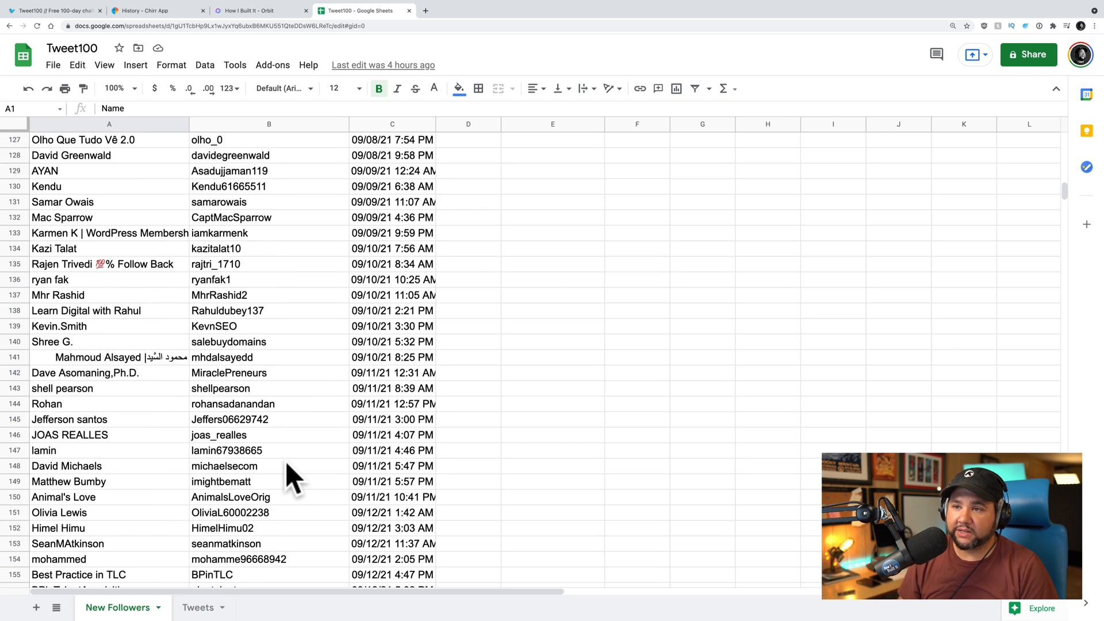
scroll("up", 3)
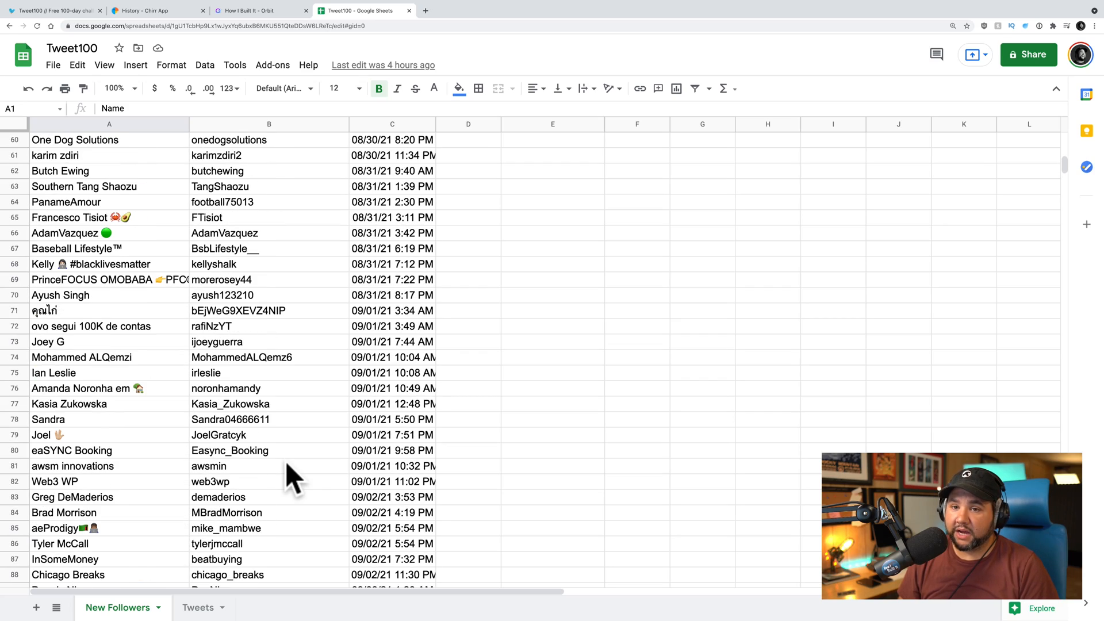
scroll("up", 3)
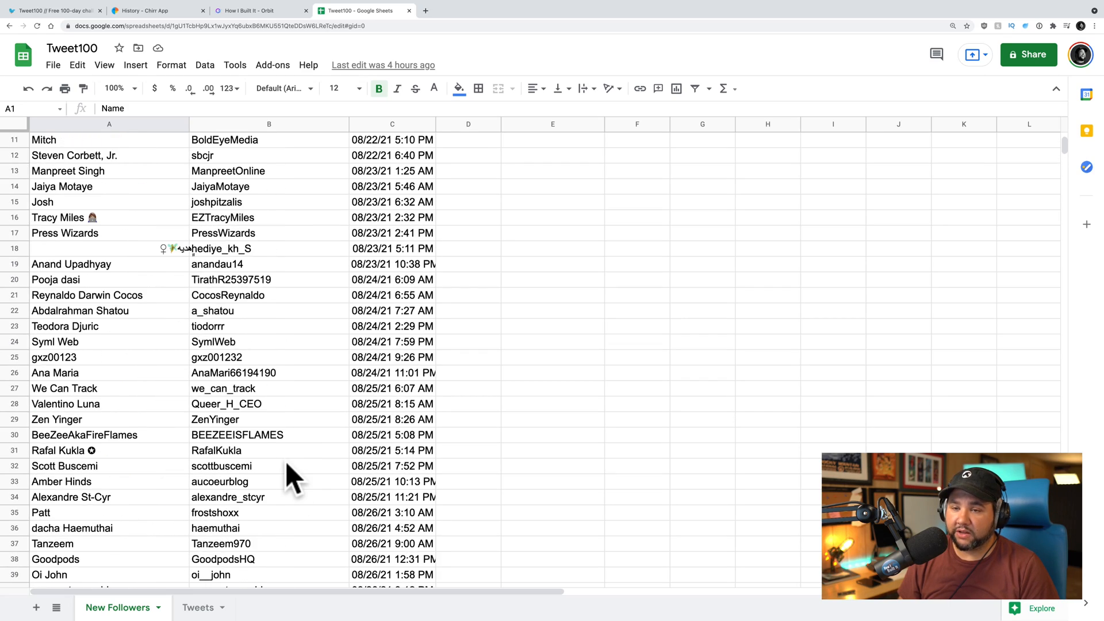
scroll("down", 3)
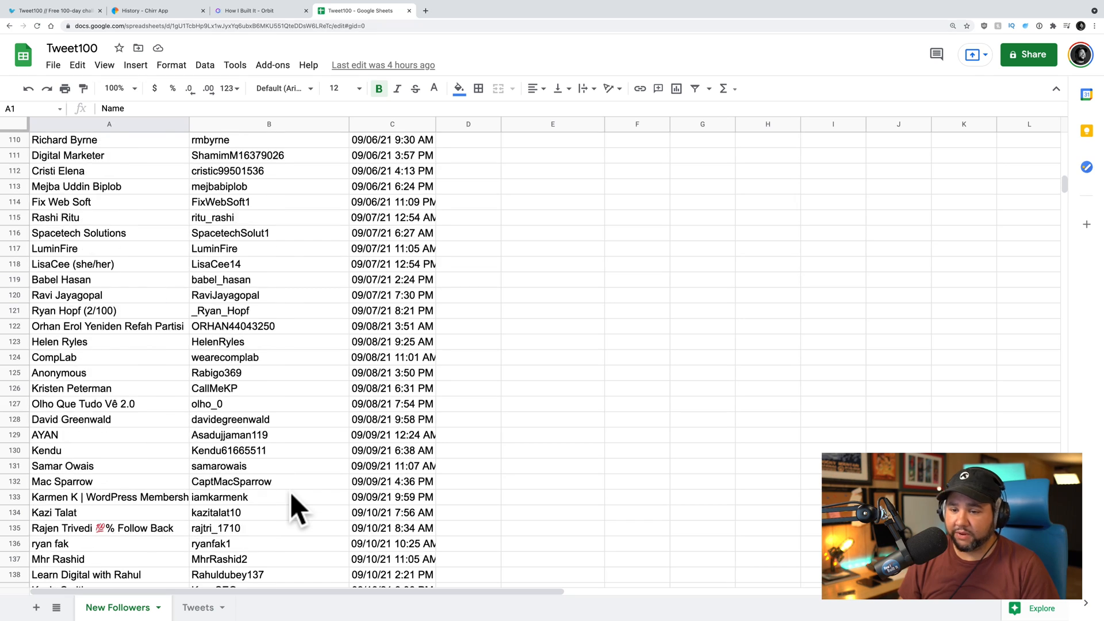
scroll("down", 3)
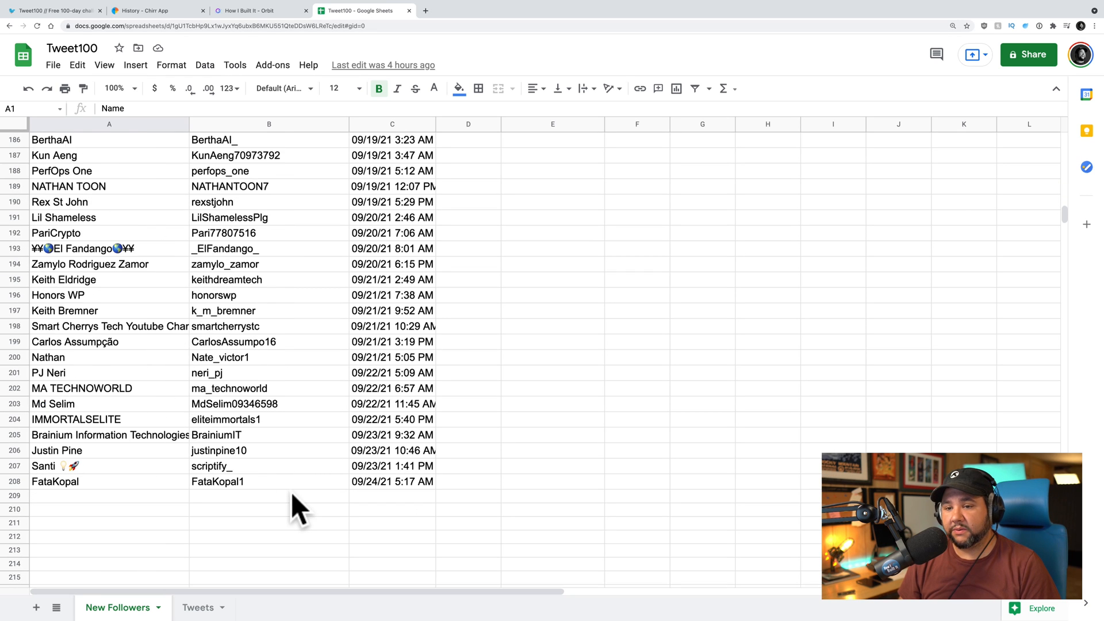
scroll("down", 3)
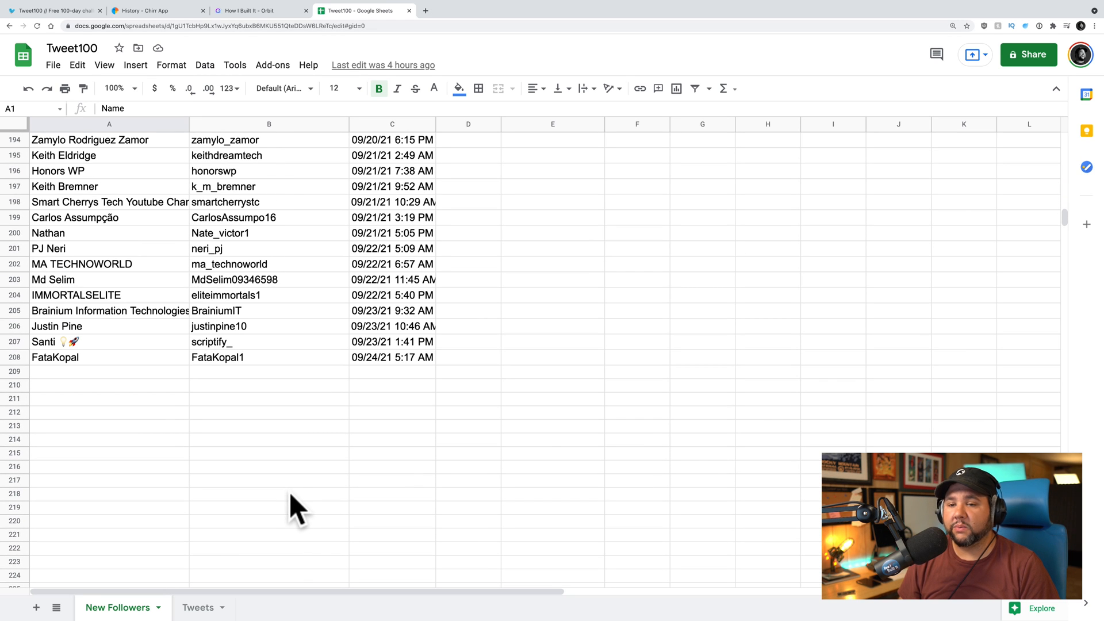
mouse_move(283, 479)
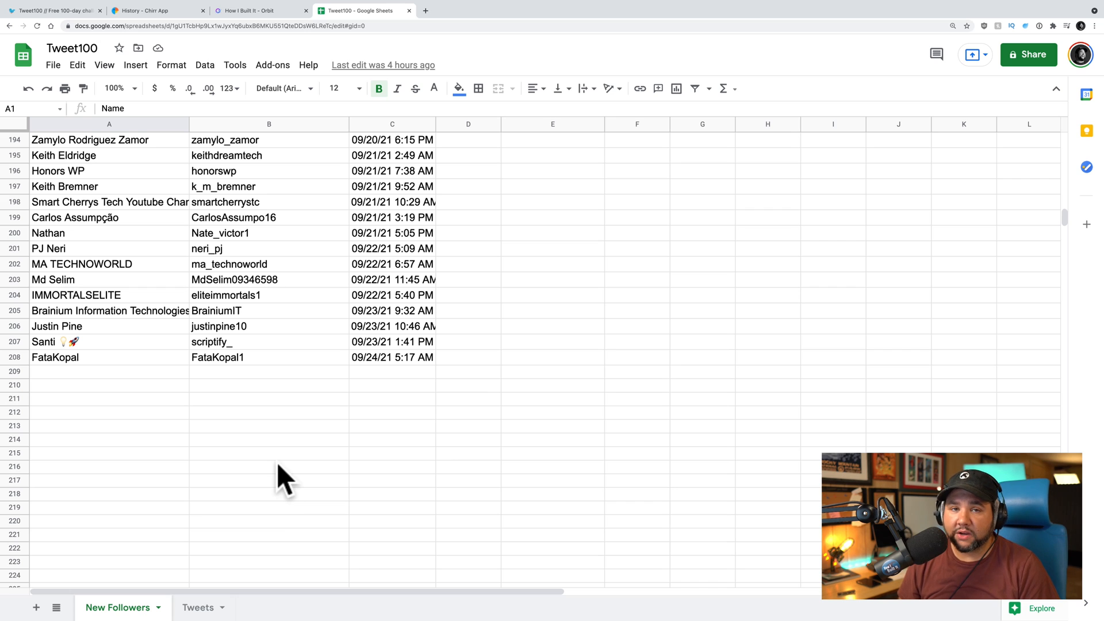
mouse_move(252, 483)
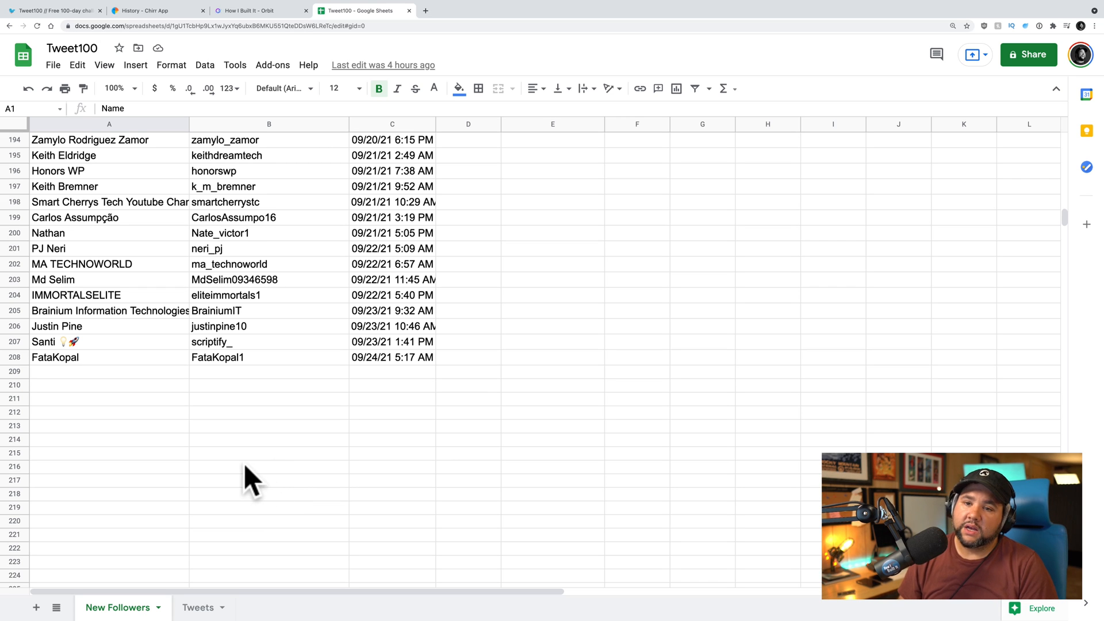
Switch to Orbit's How I Built It dashboard and show the profile avatar menu.
scroll("up", 3)
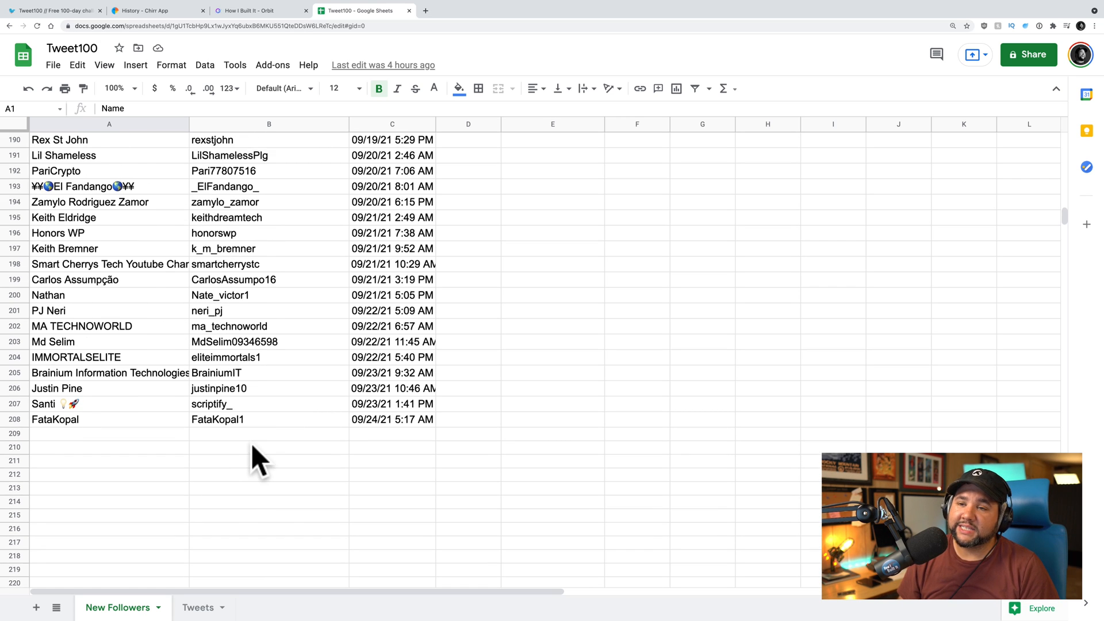
mouse_move(226, 412)
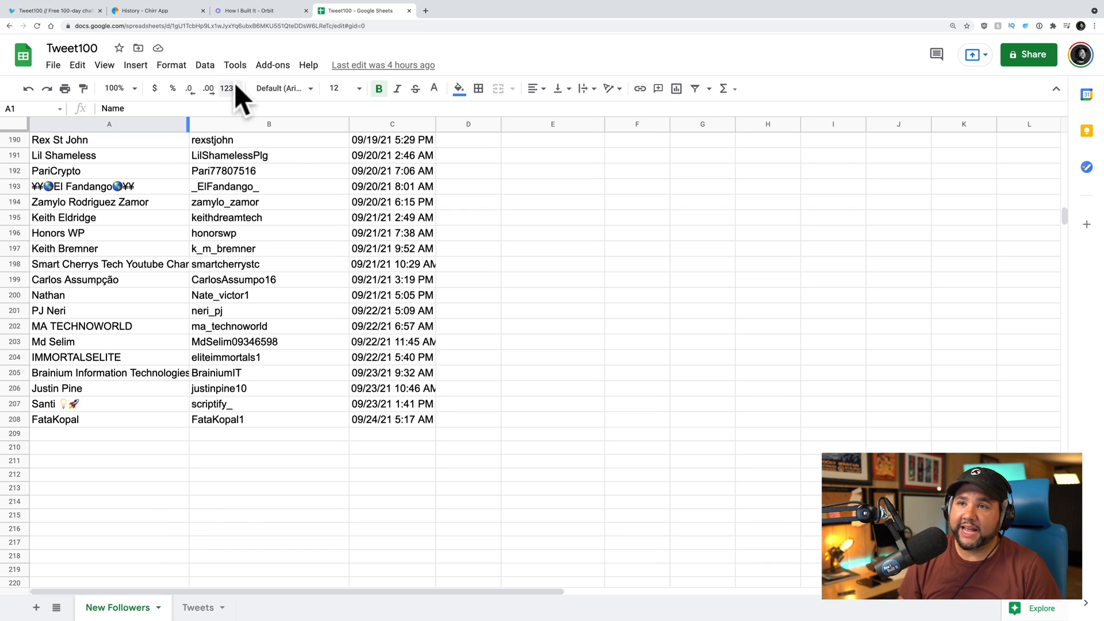
left_click(259, 10)
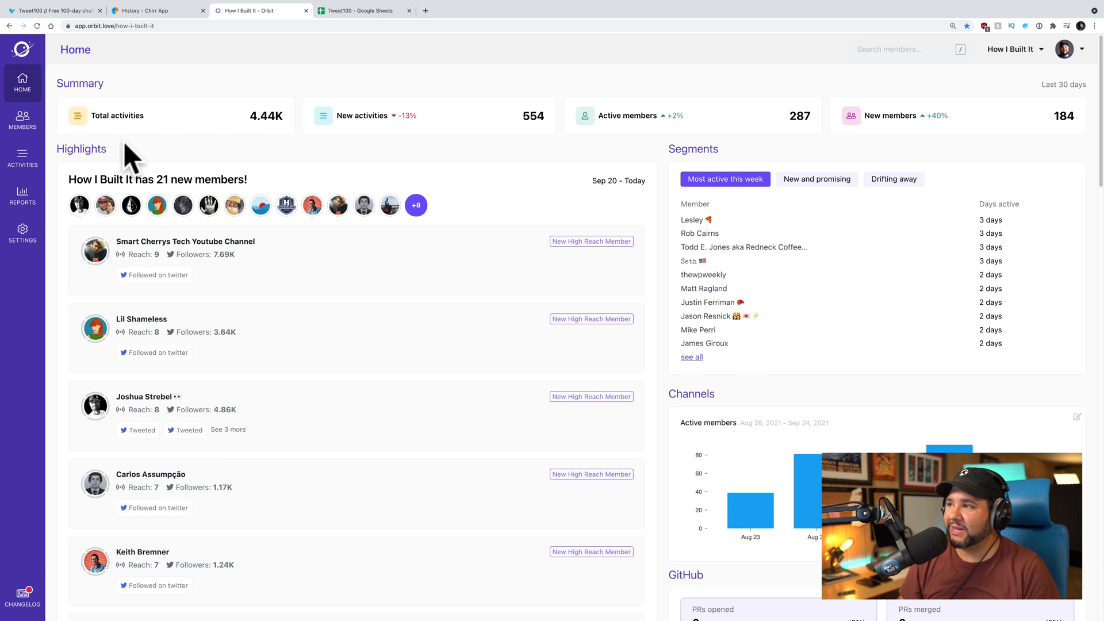
mouse_move(1022, 73)
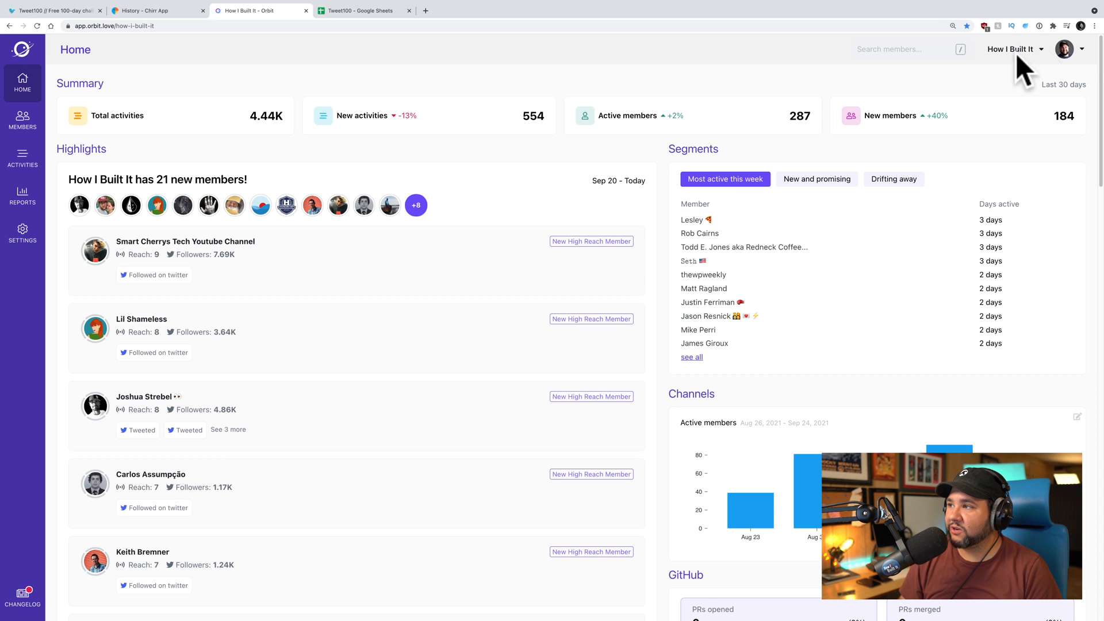
left_click(1082, 48)
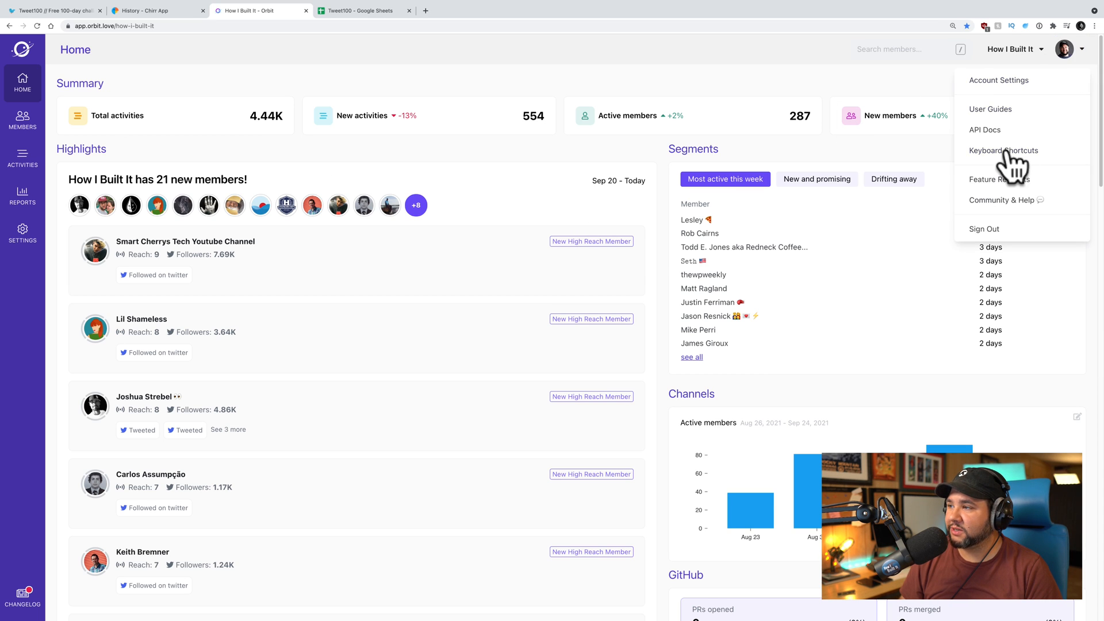
Go to Account Settings and view Linked Accounts, showing GitHub and Twitter.
left_click(998, 79)
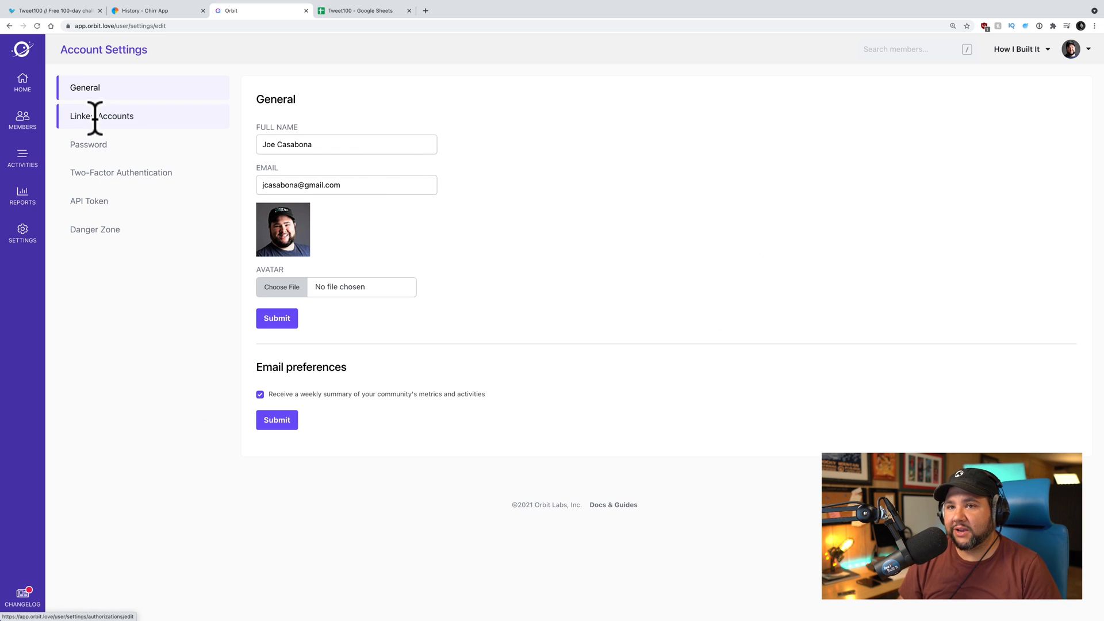
left_click(101, 116)
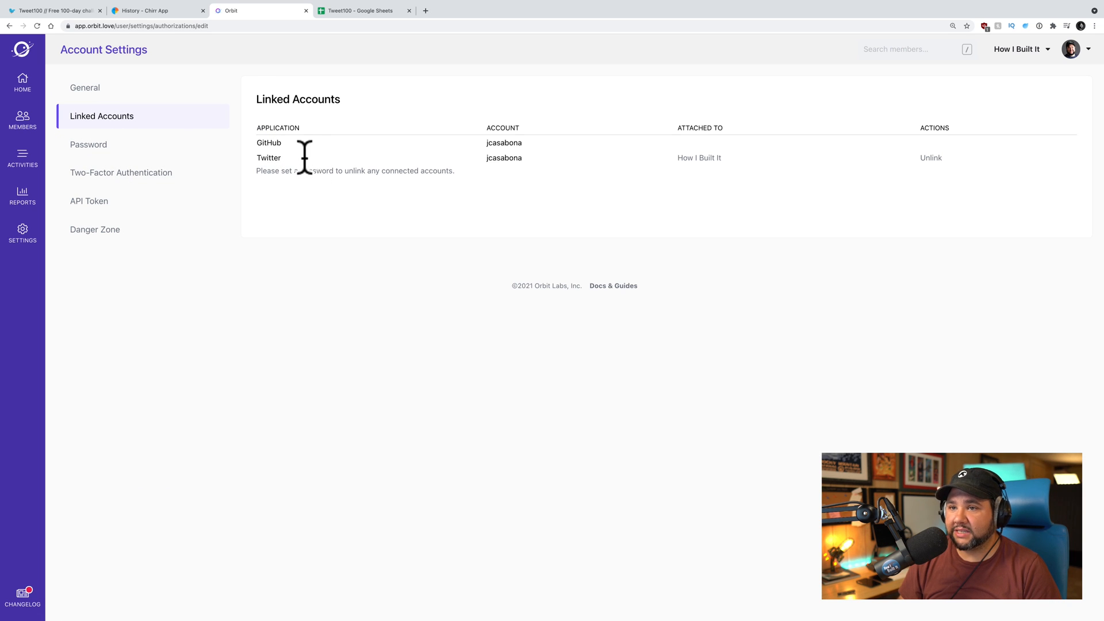
mouse_move(575, 199)
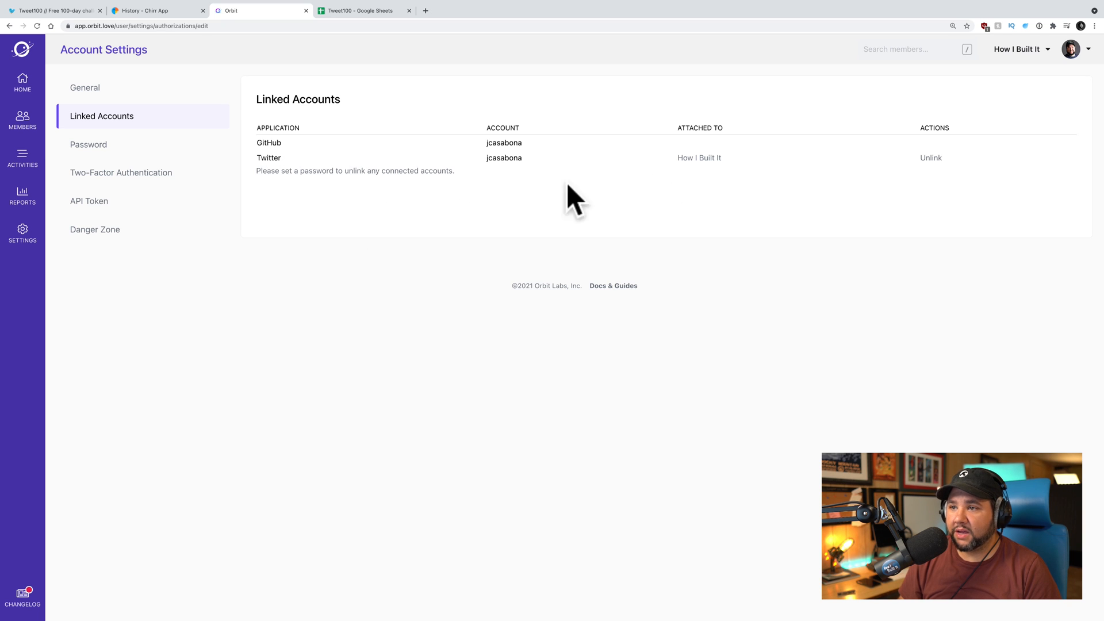
mouse_move(238, 251)
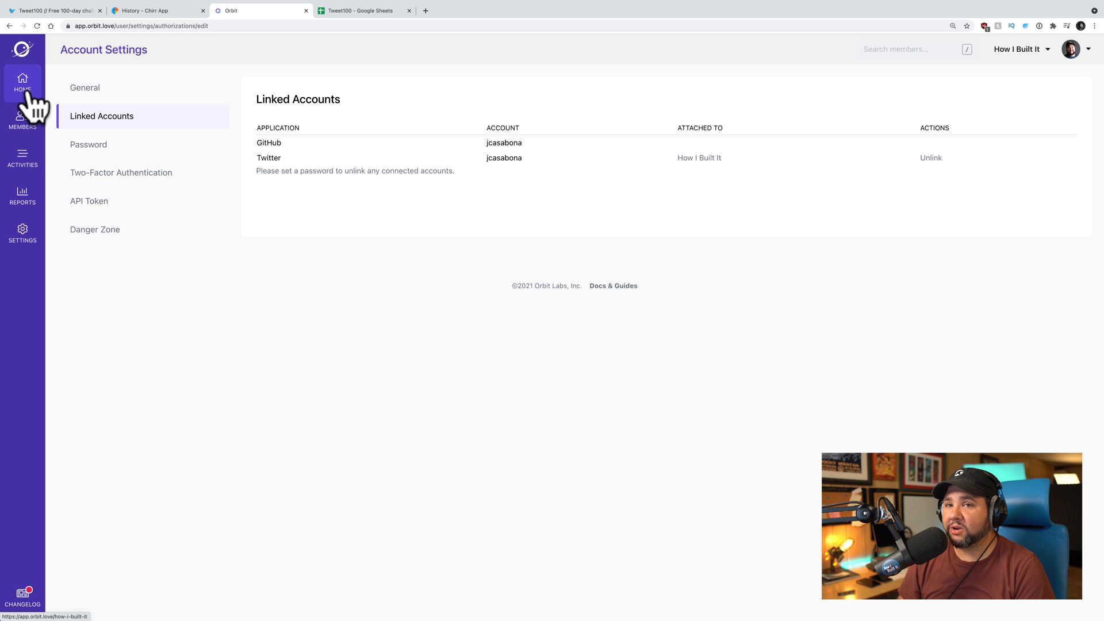
Review the home dashboard's stats down to the Twitter card, then go to Activities.
left_click(22, 82)
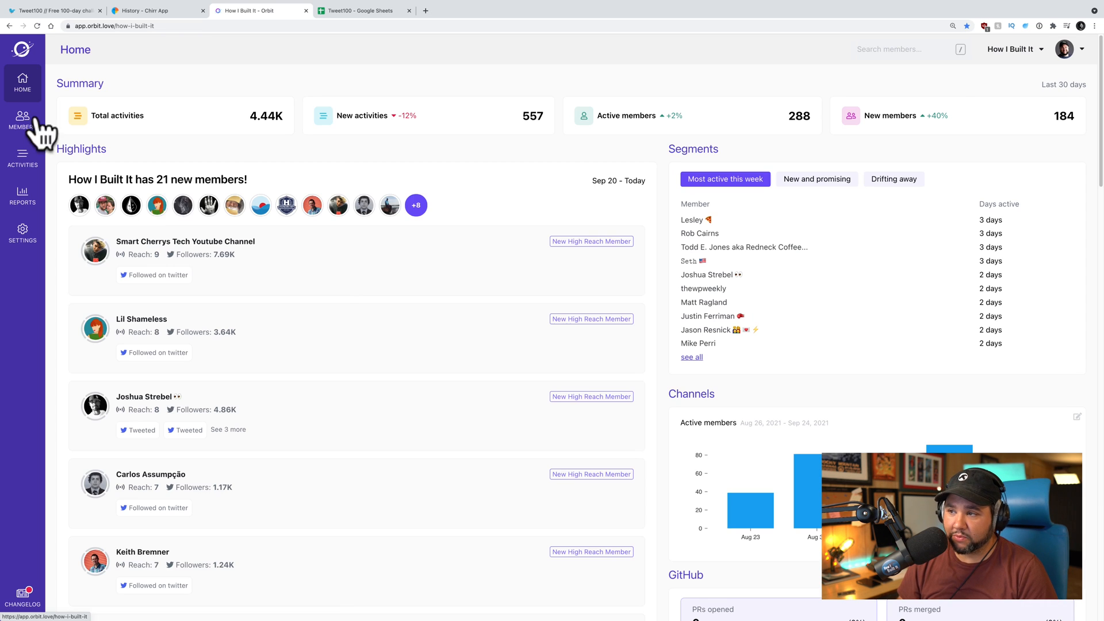
mouse_move(925, 204)
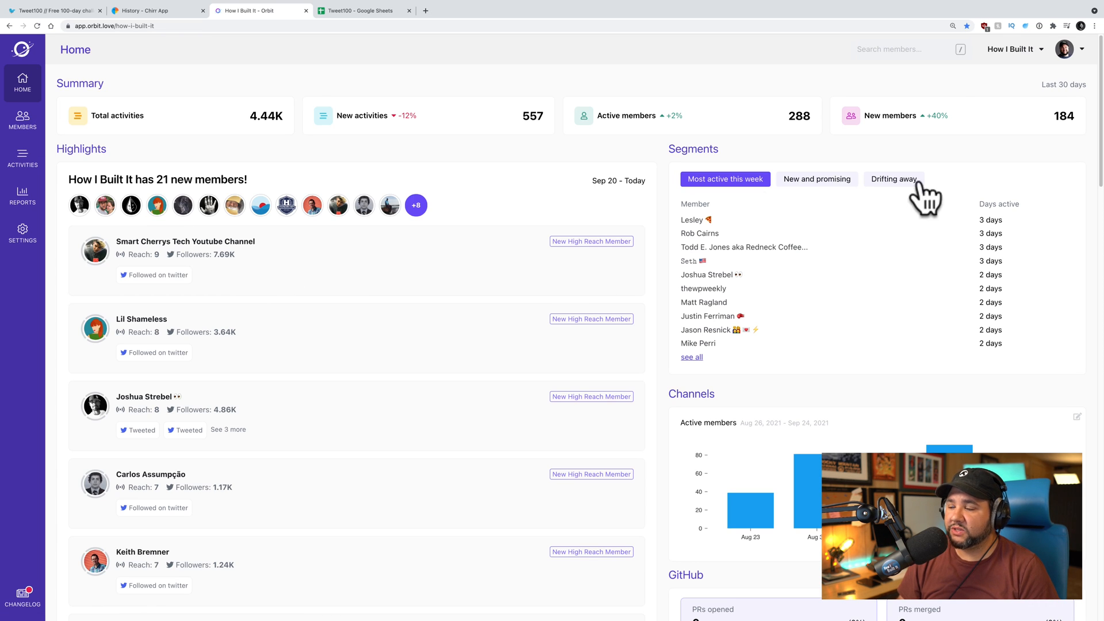
mouse_move(468, 310)
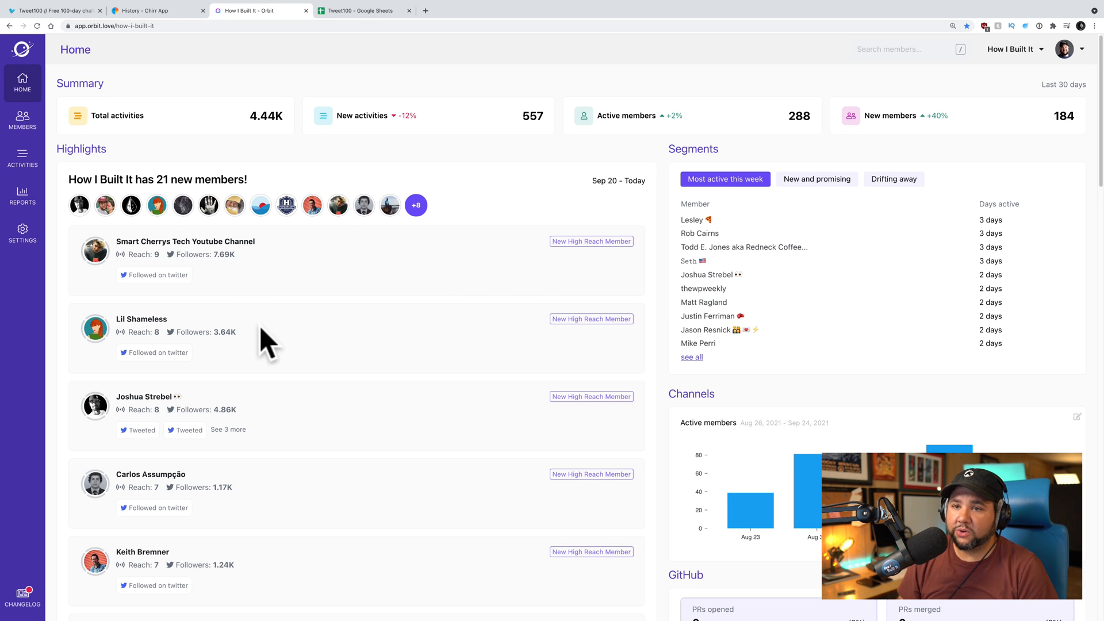
scroll("down", 3)
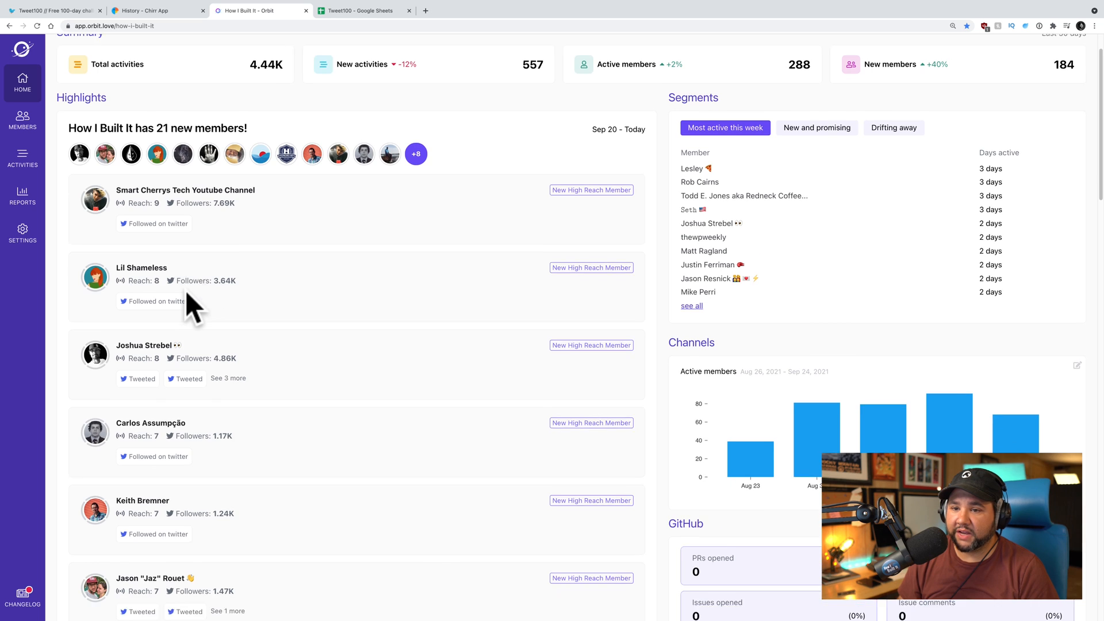
scroll("down", 3)
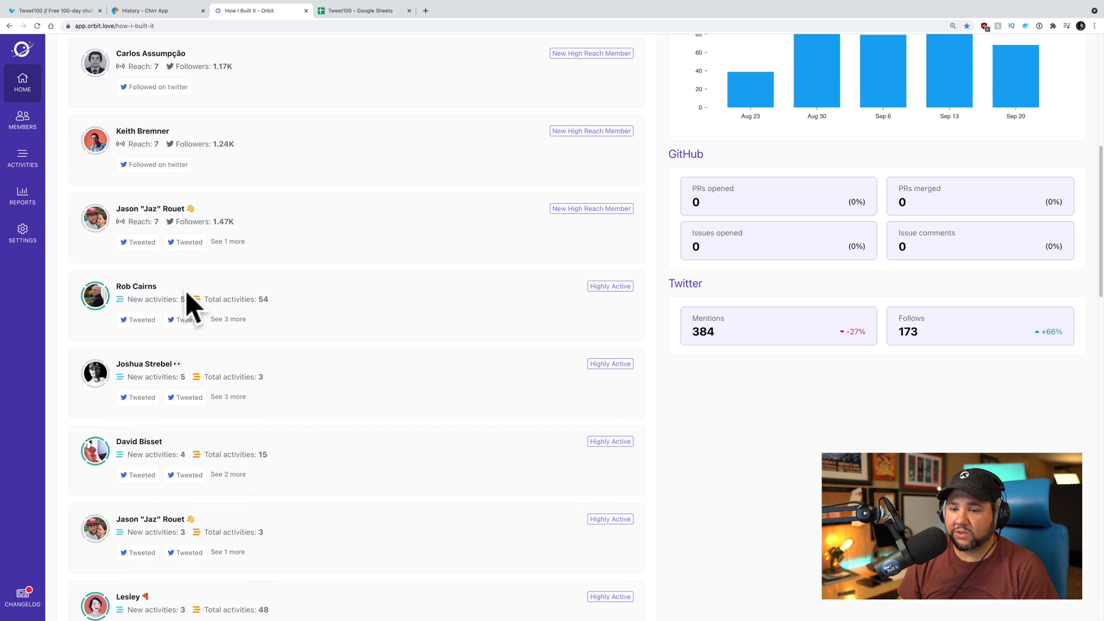
mouse_move(239, 383)
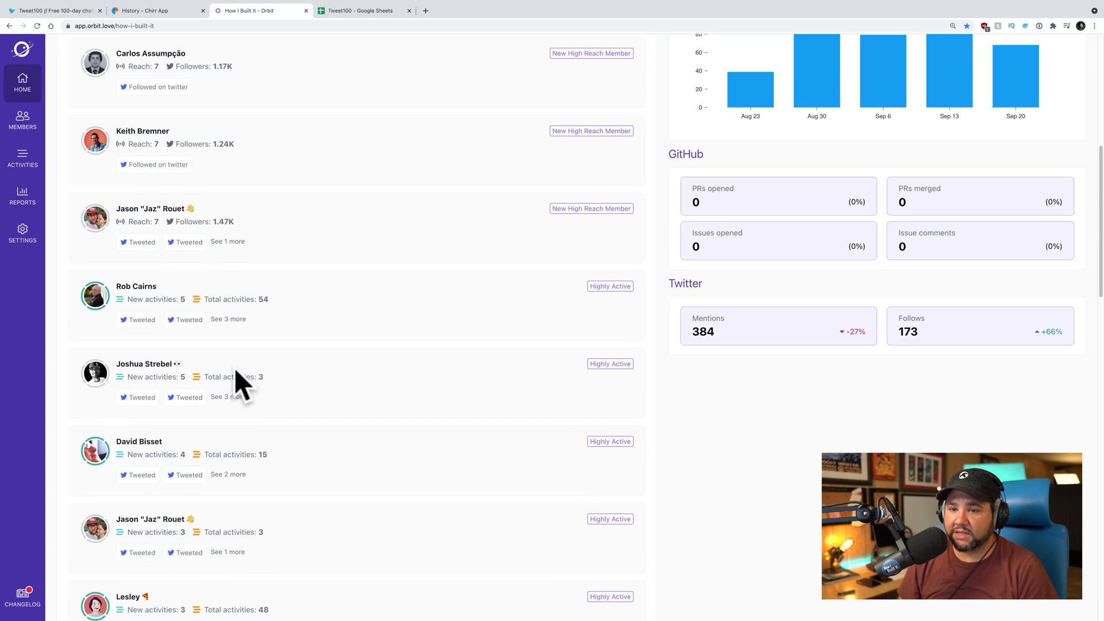
scroll("down", 3)
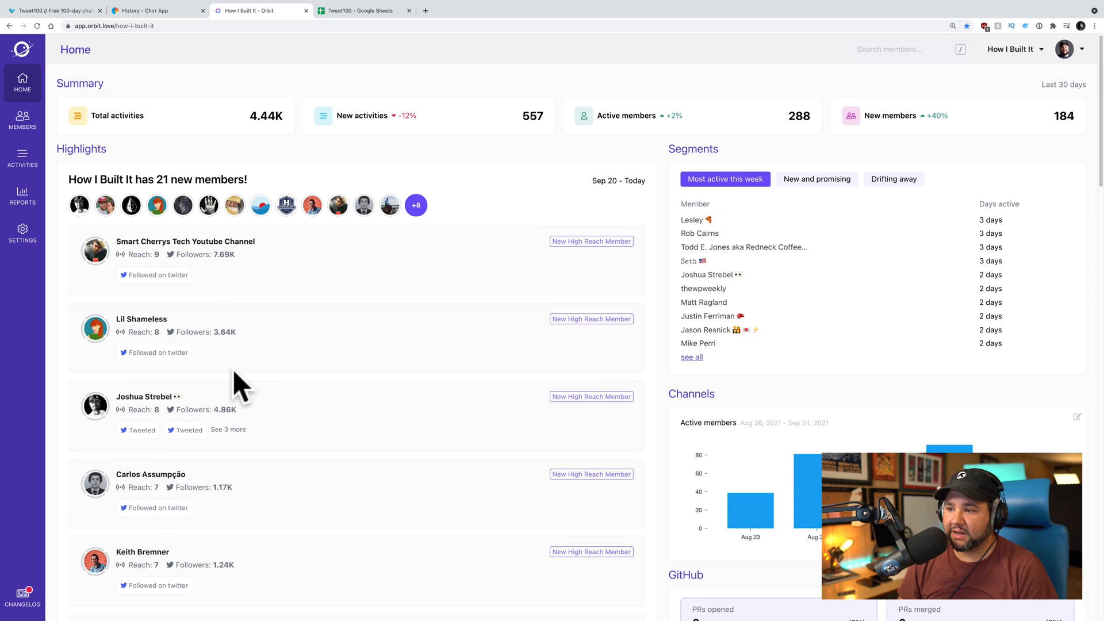
mouse_move(271, 361)
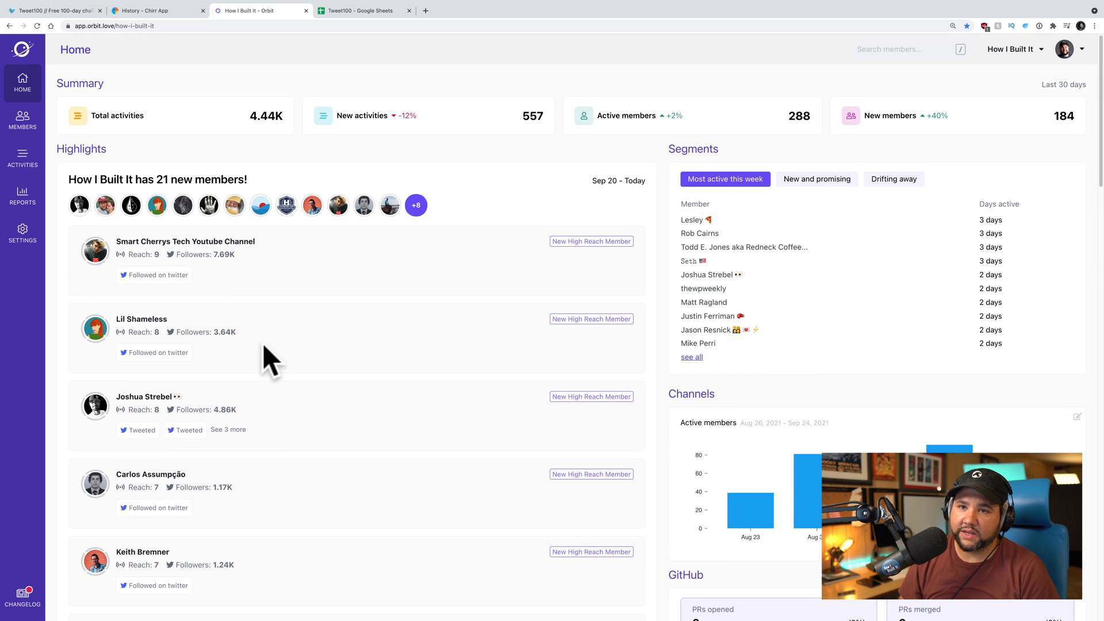
left_click(22, 157)
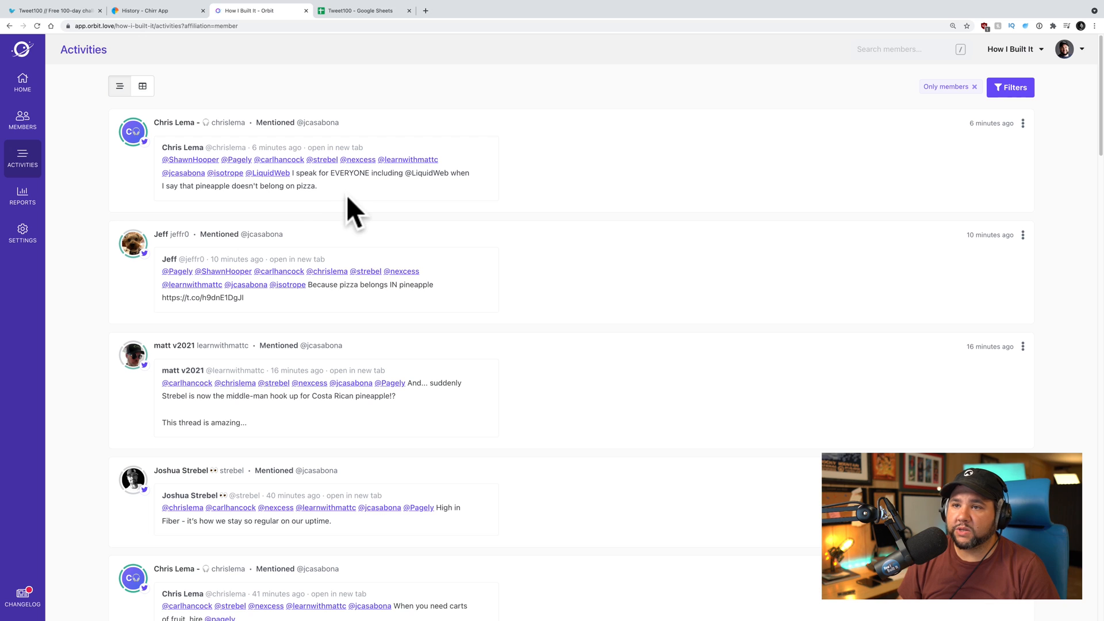
mouse_move(401, 214)
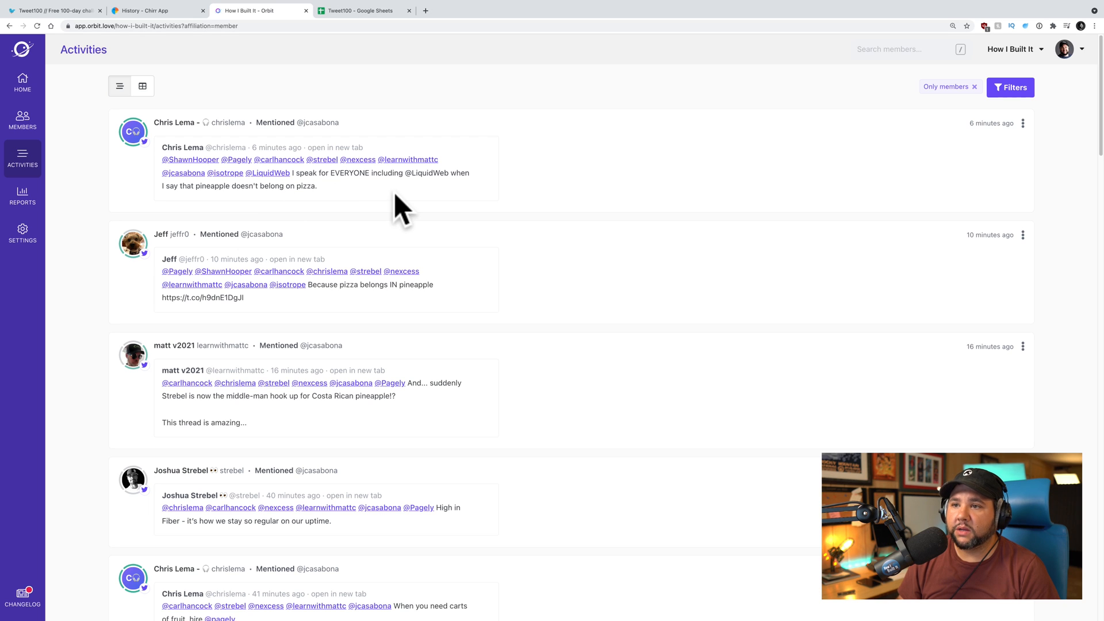
mouse_move(332, 203)
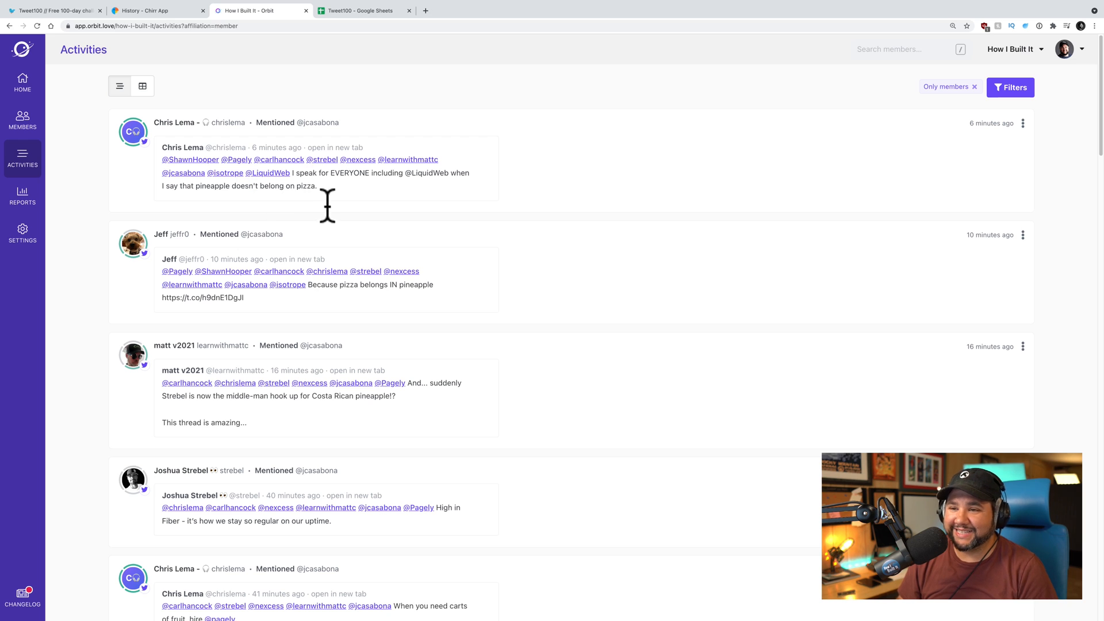
mouse_move(314, 316)
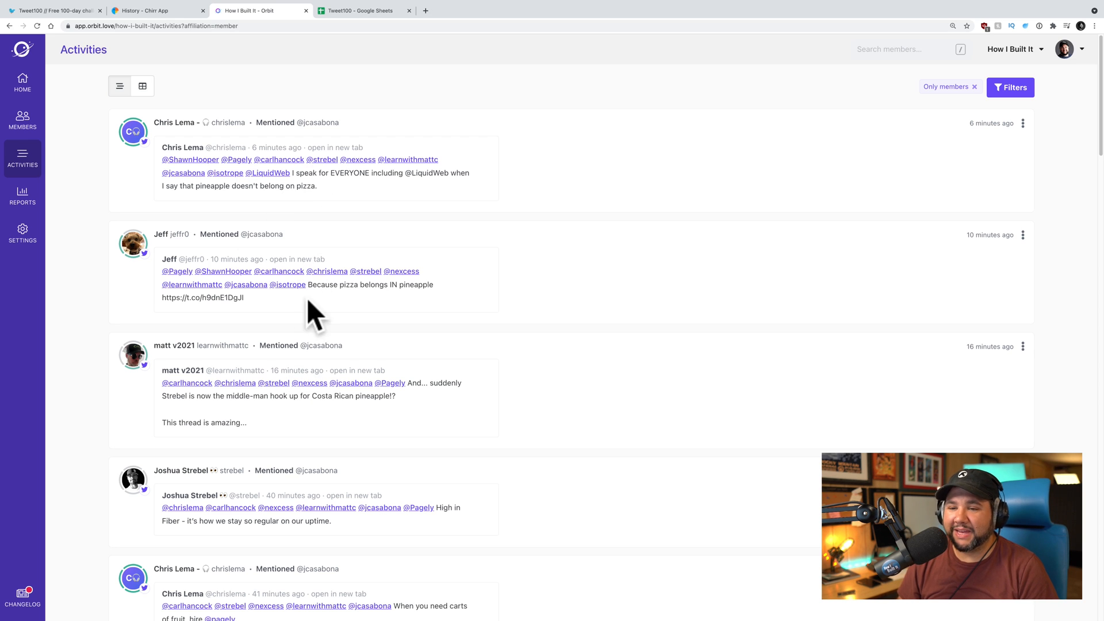
mouse_move(366, 197)
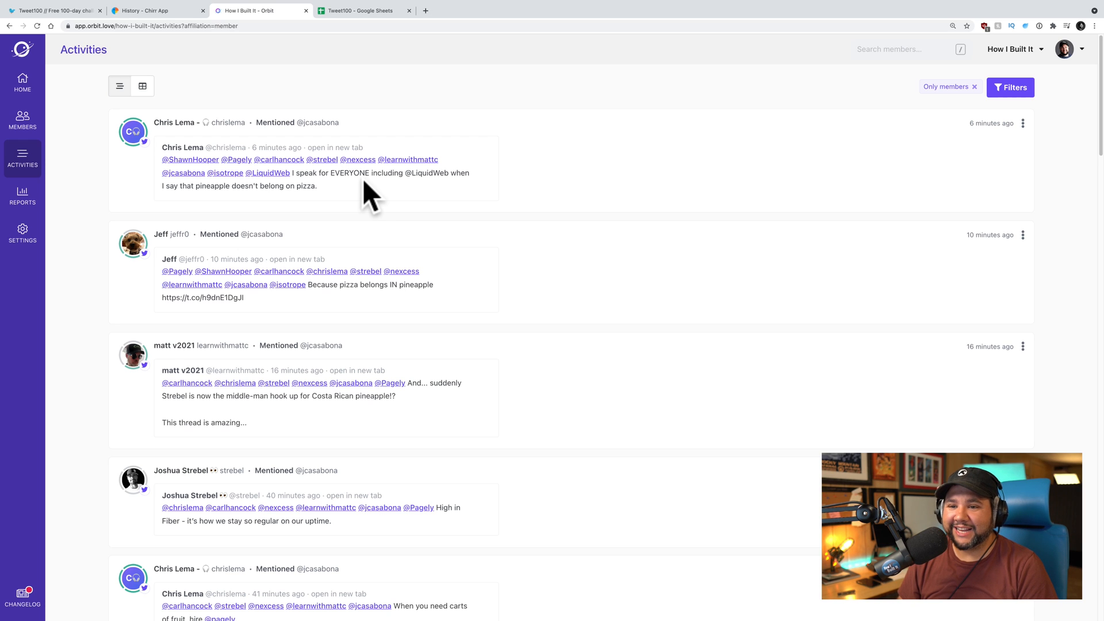
mouse_move(380, 220)
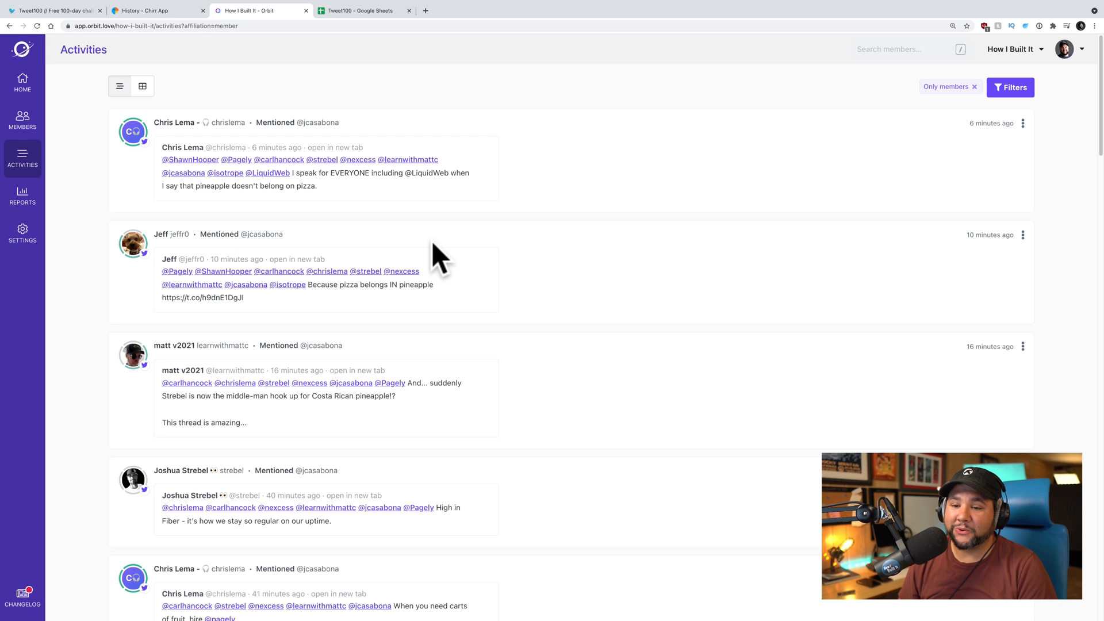
Scroll through the Twitter mentions feed, then bring up the Pulse report.
scroll("down", 3)
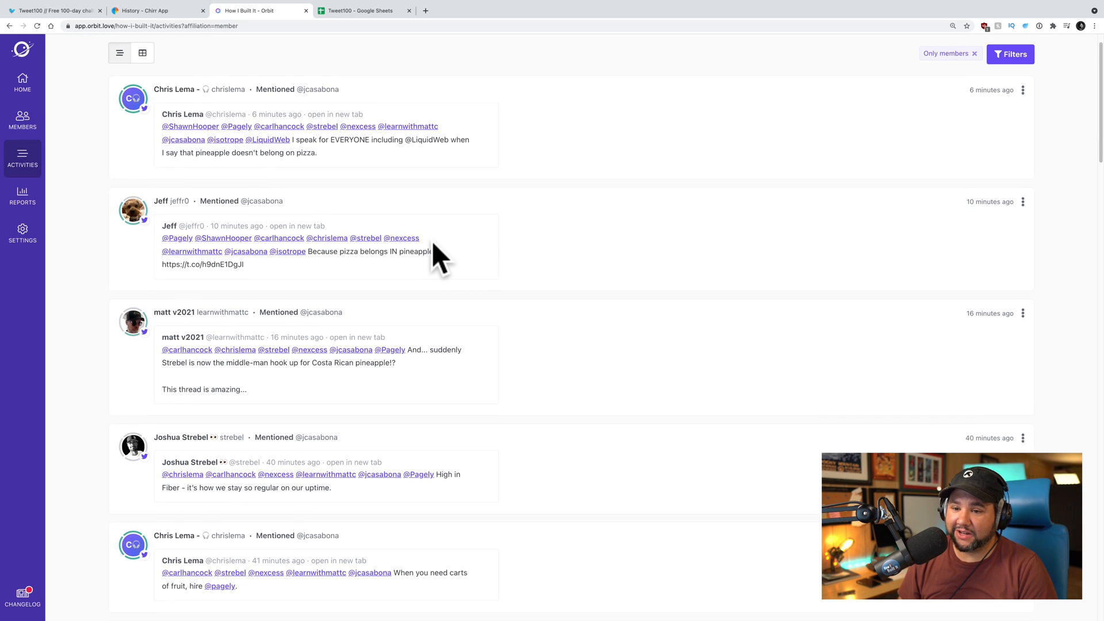
scroll("down", 3)
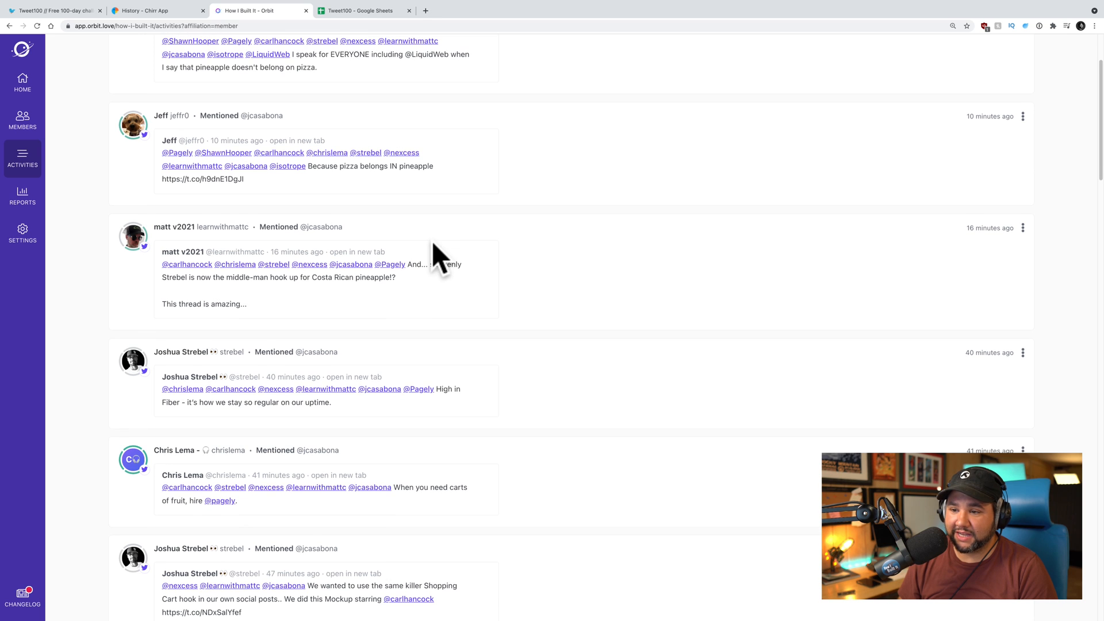
left_click(22, 196)
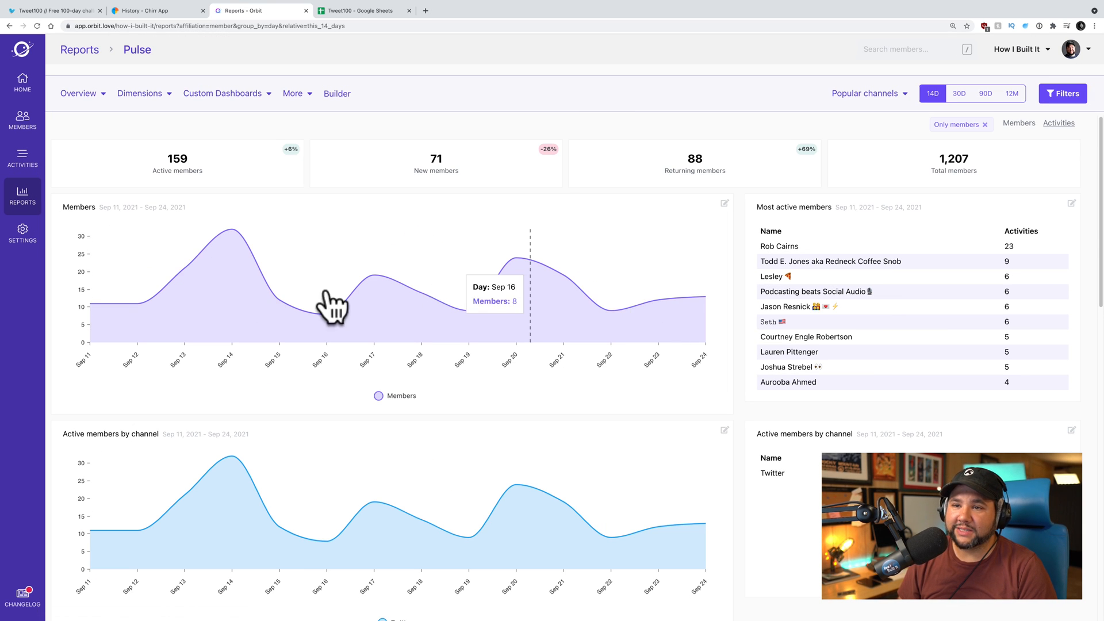
mouse_move(229, 250)
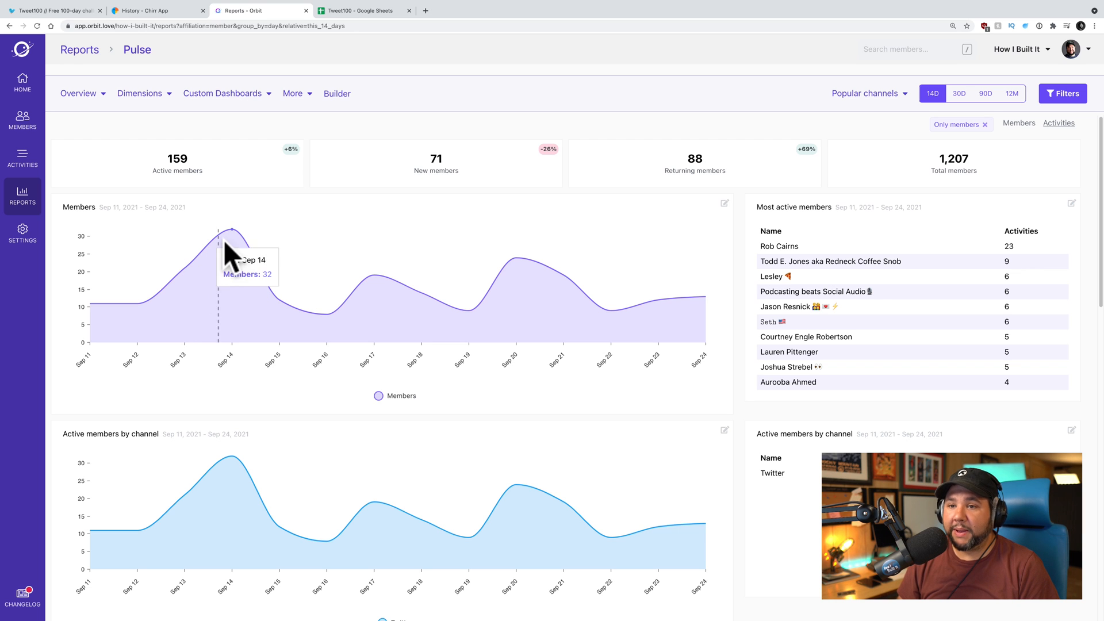
mouse_move(662, 321)
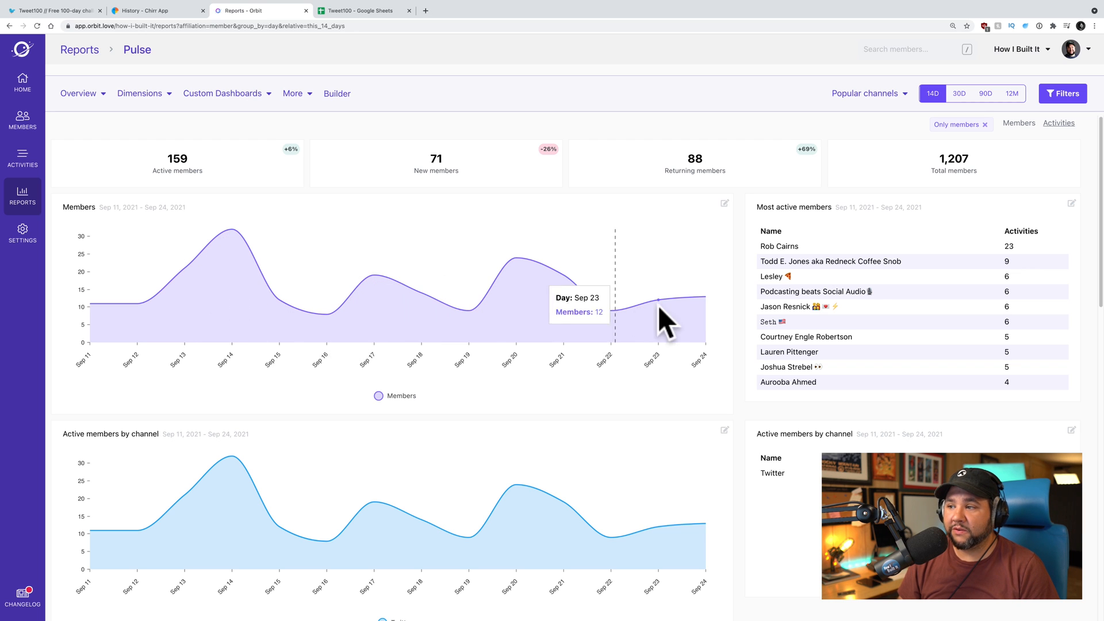
scroll("down", 3)
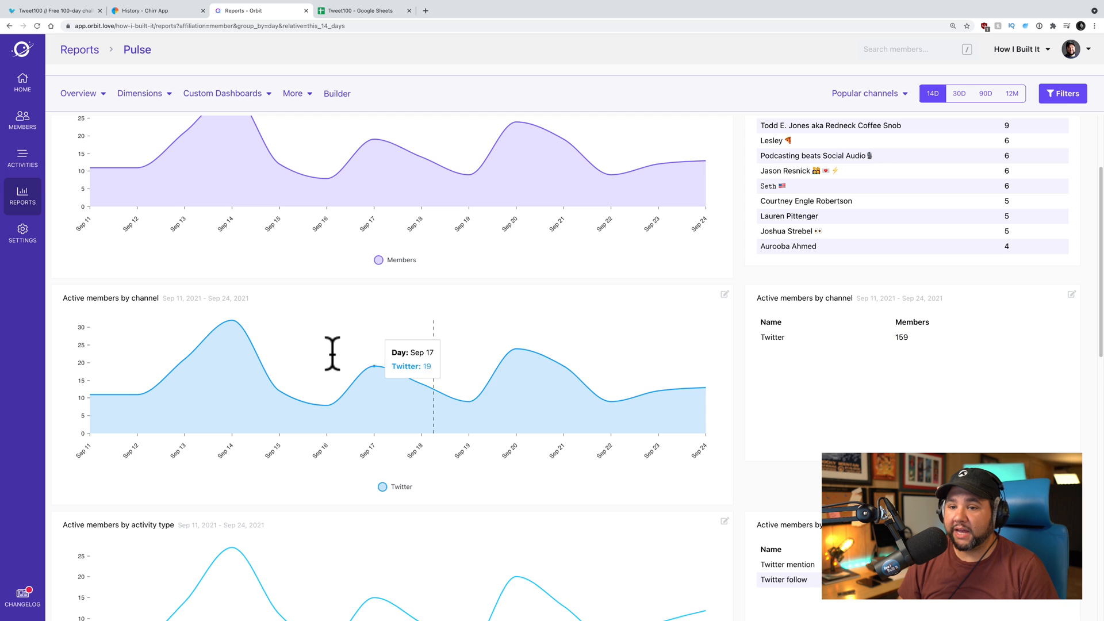
scroll("down", 3)
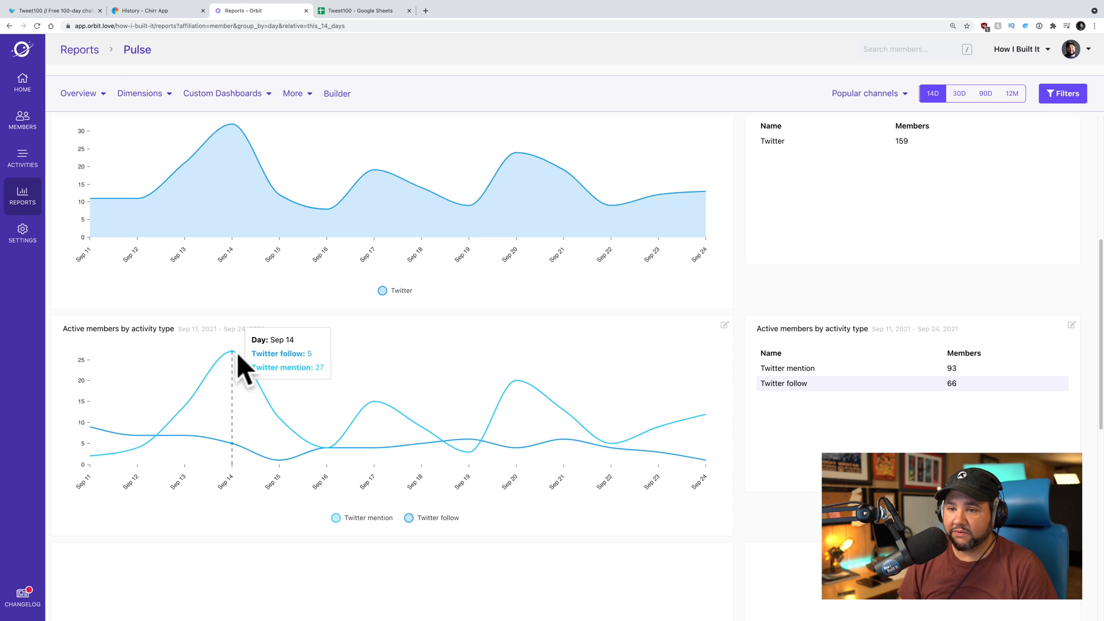
mouse_move(352, 412)
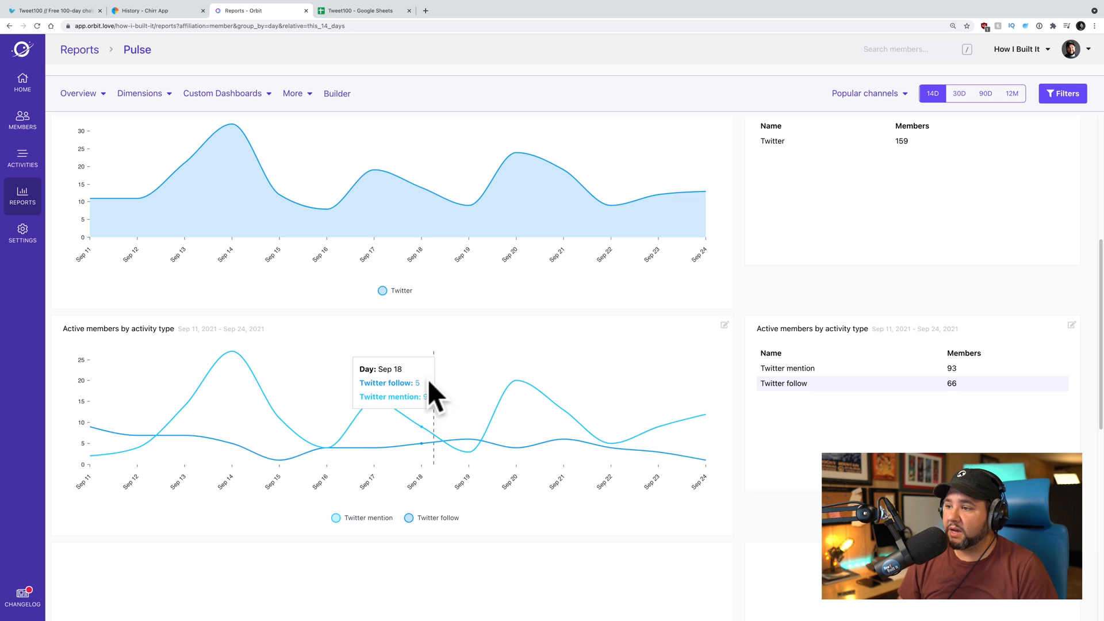
scroll("down", 3)
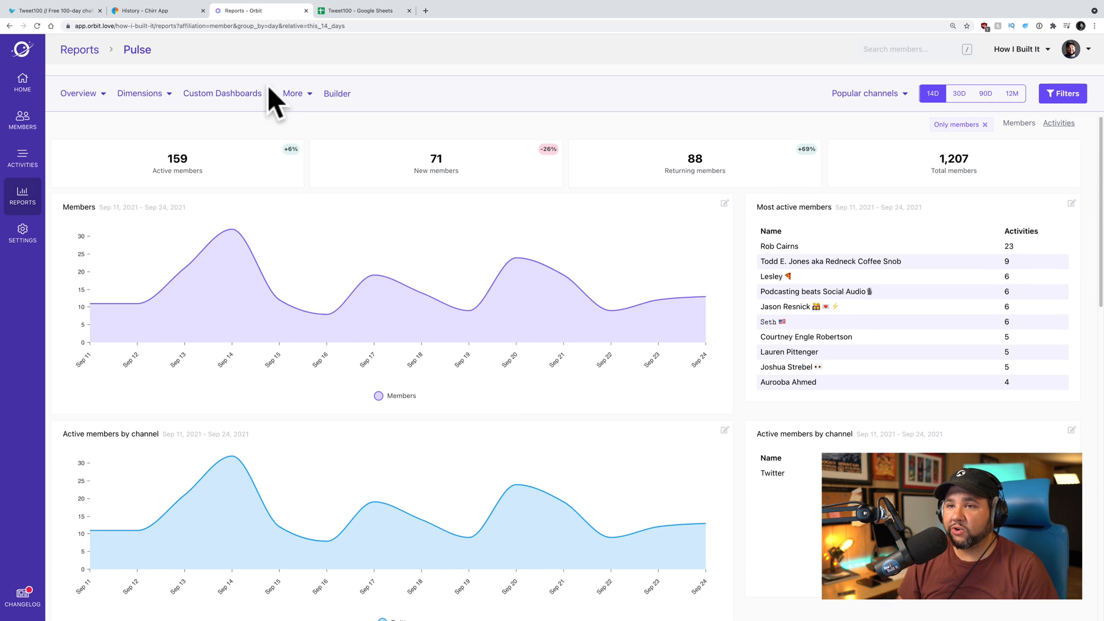
Pick the Followers custom dashboard to chart monthly Twitter follows, April–September 2021.
left_click(222, 93)
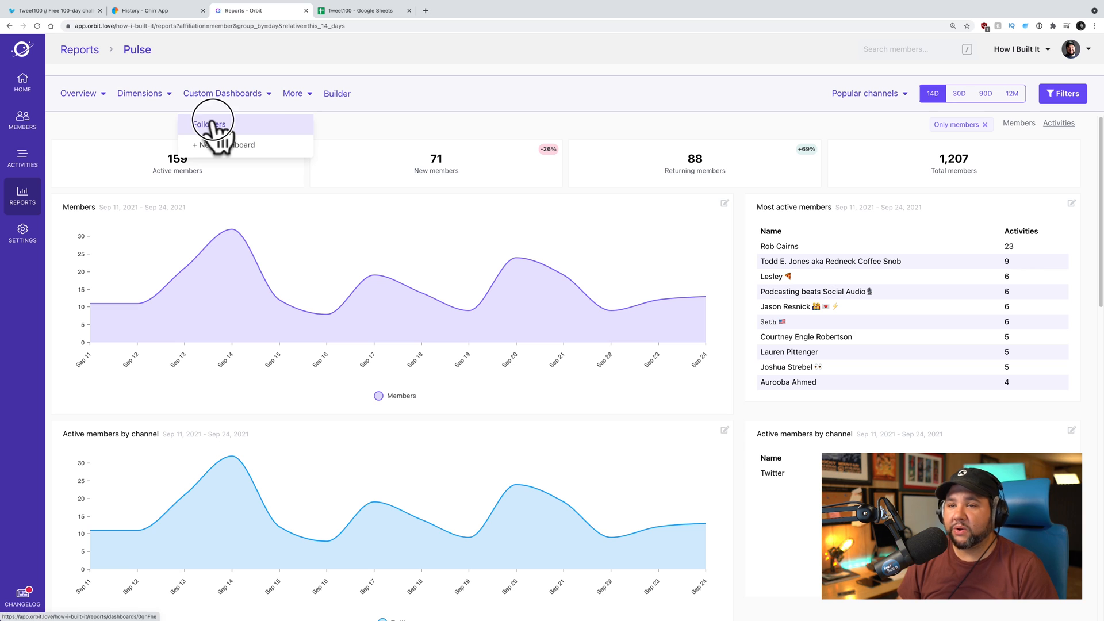
left_click(209, 124)
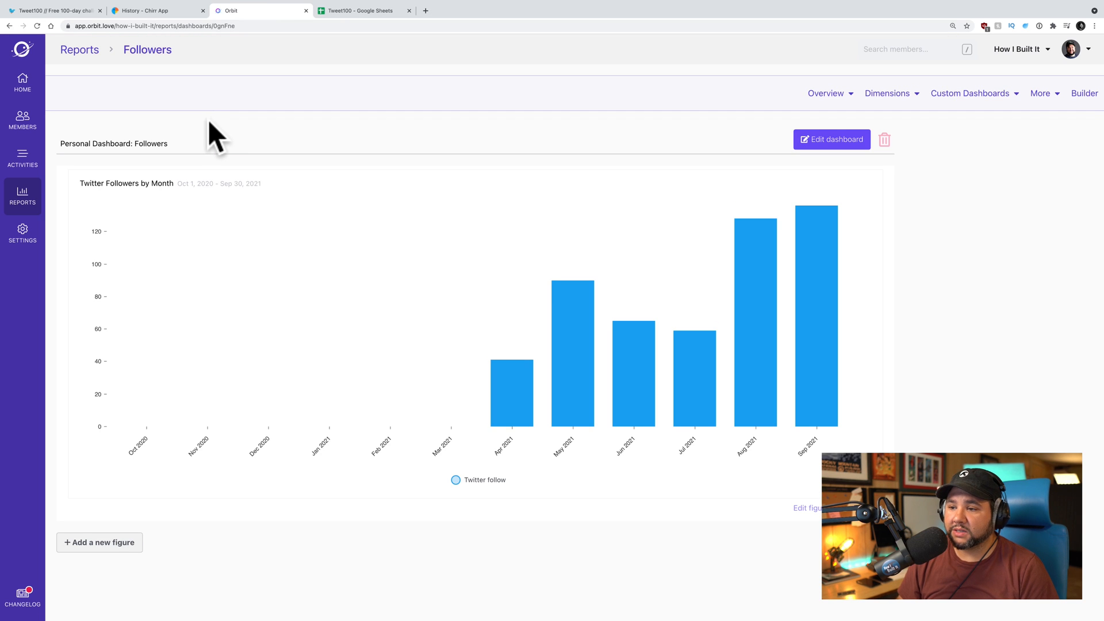
mouse_move(507, 398)
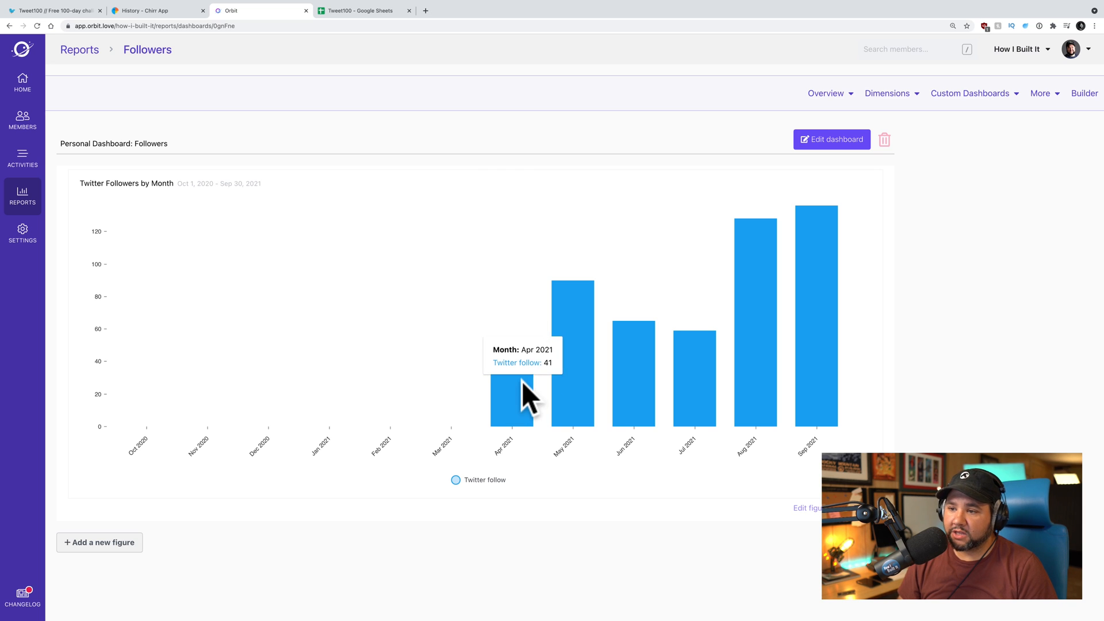
mouse_move(542, 387)
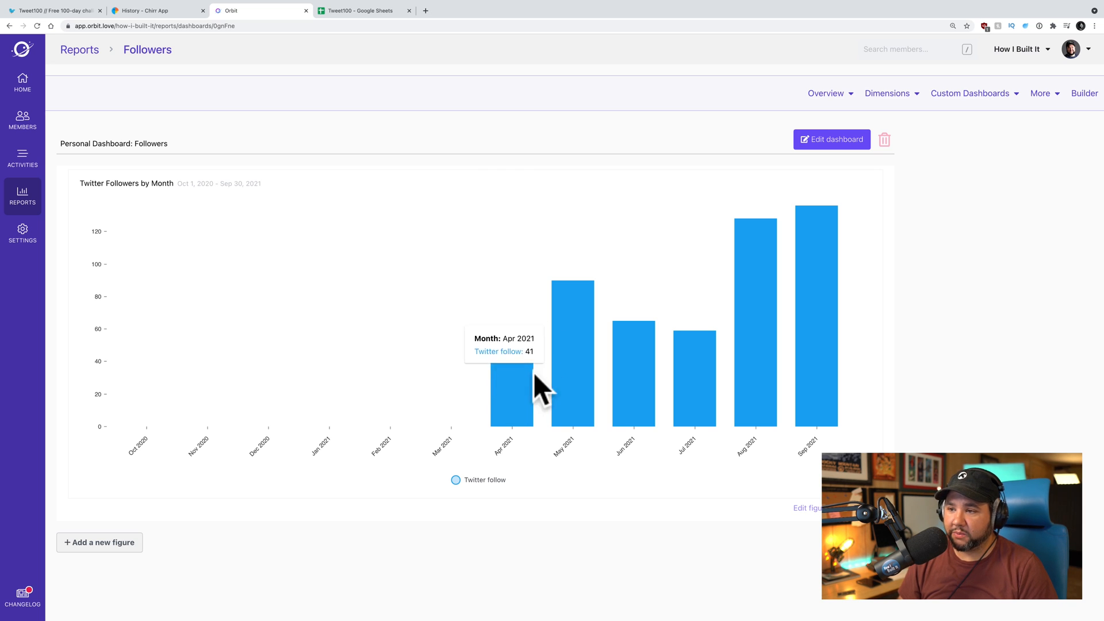
mouse_move(683, 387)
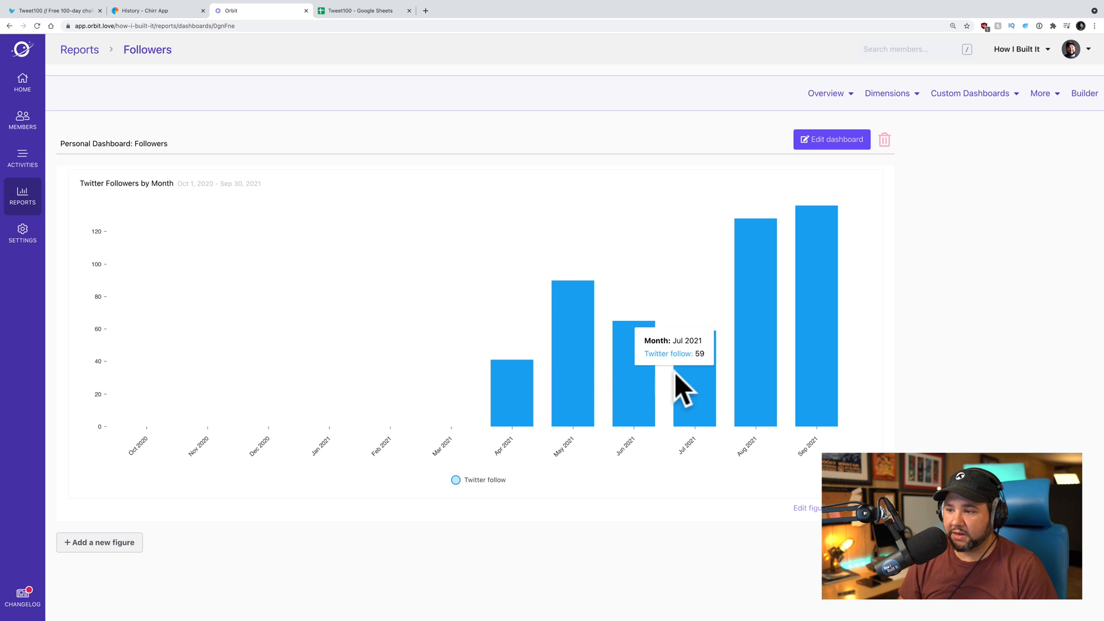
mouse_move(632, 391)
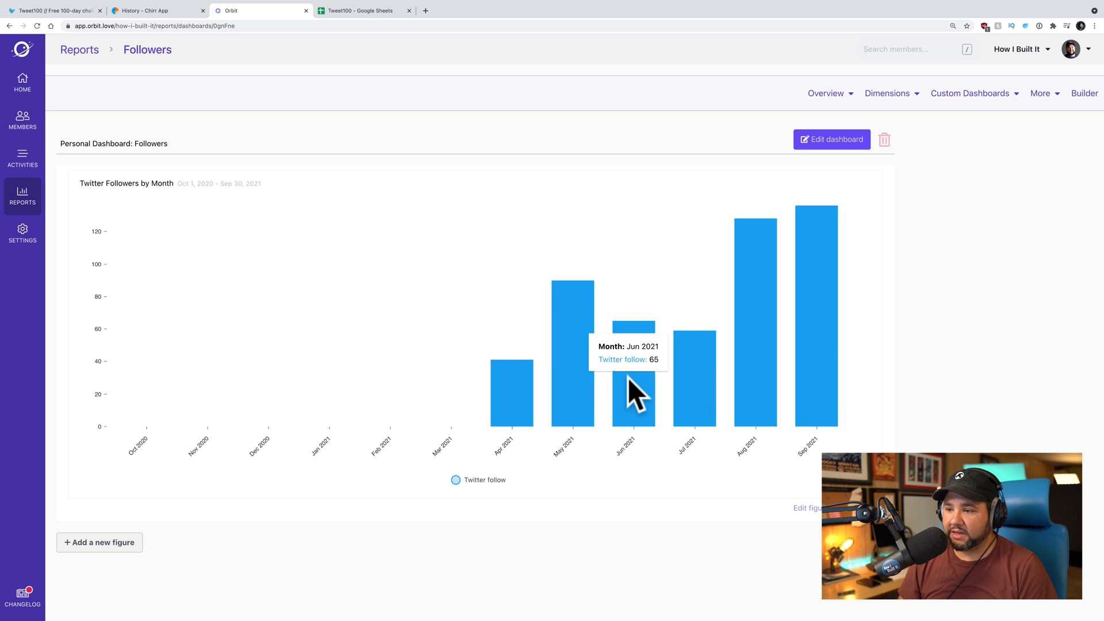
mouse_move(727, 381)
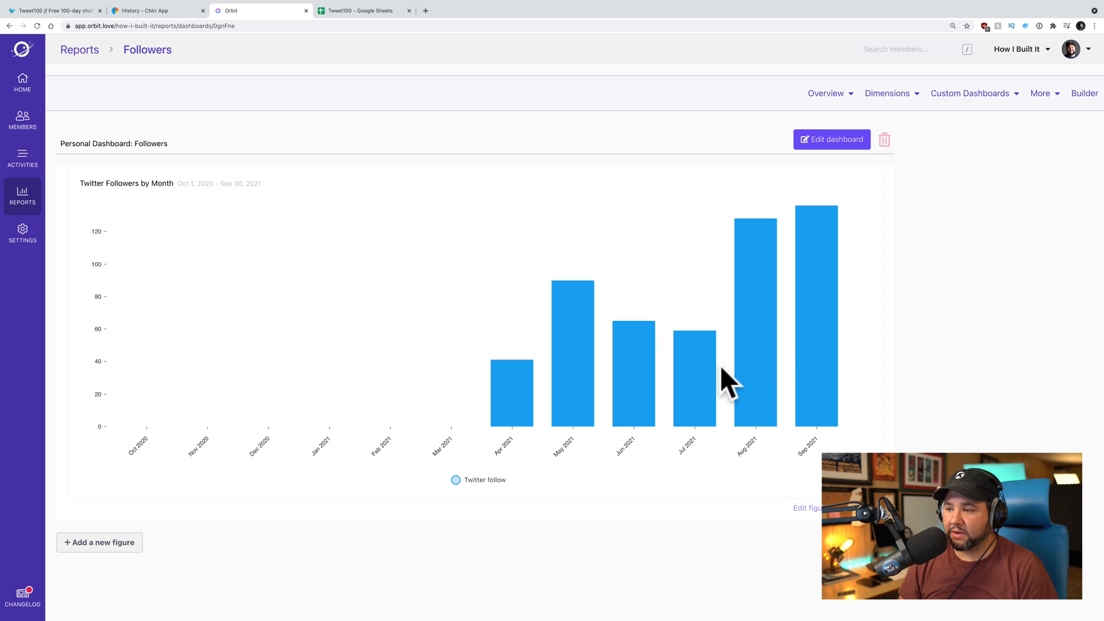
mouse_move(774, 373)
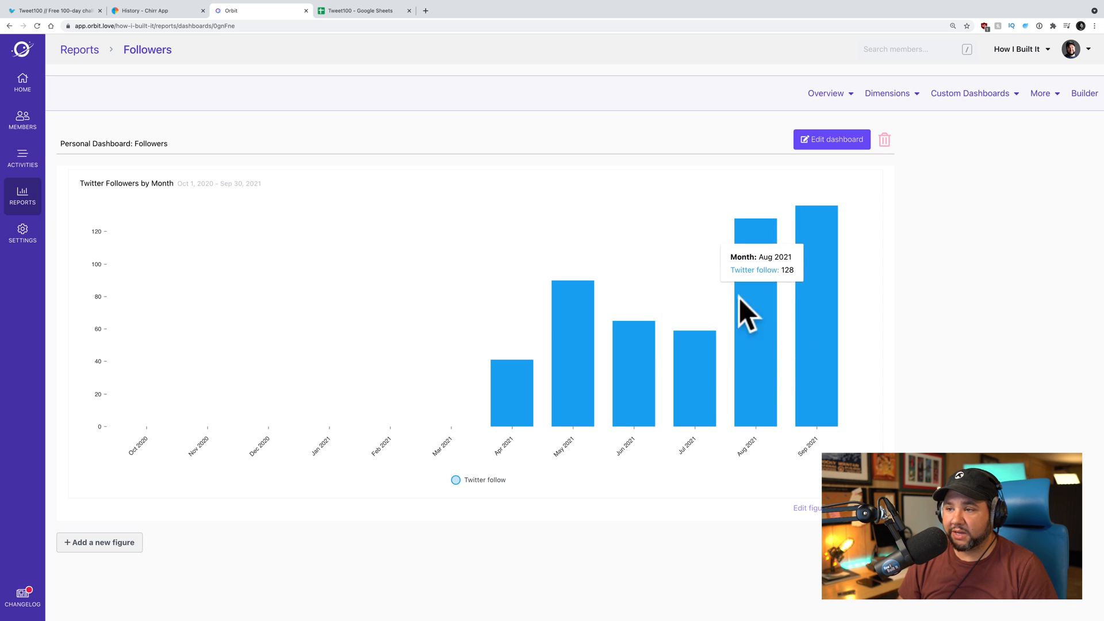
mouse_move(597, 323)
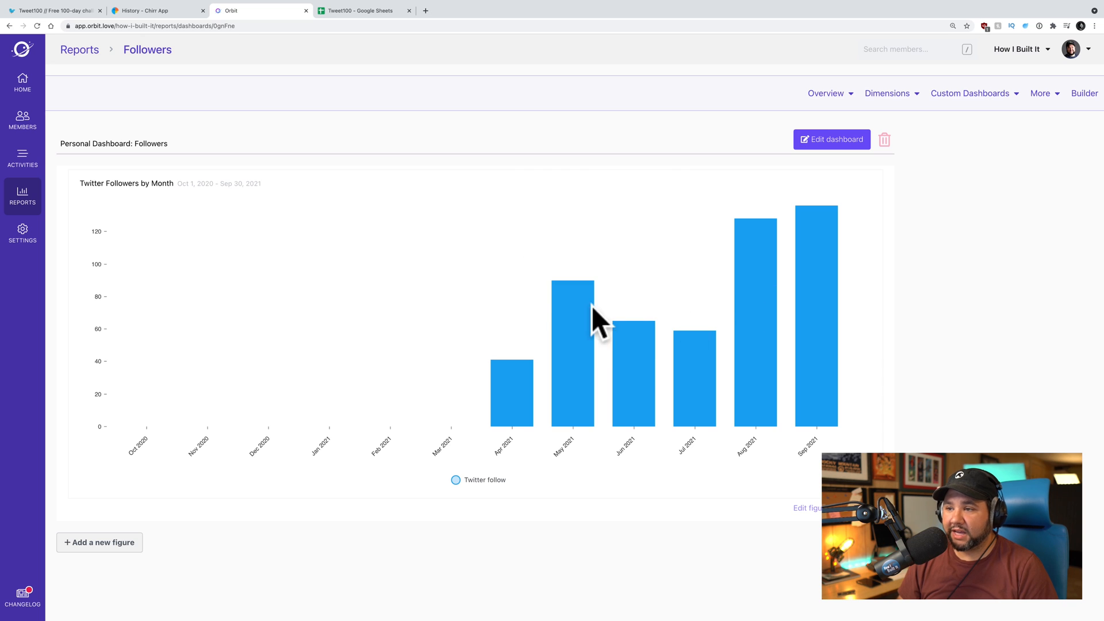
mouse_move(581, 345)
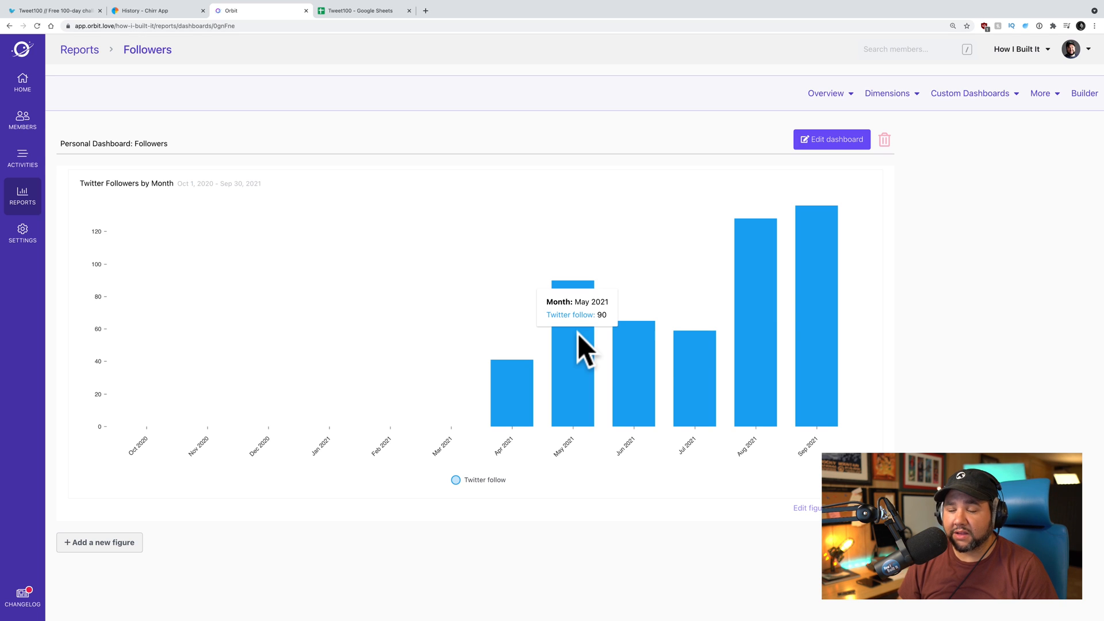
mouse_move(816, 303)
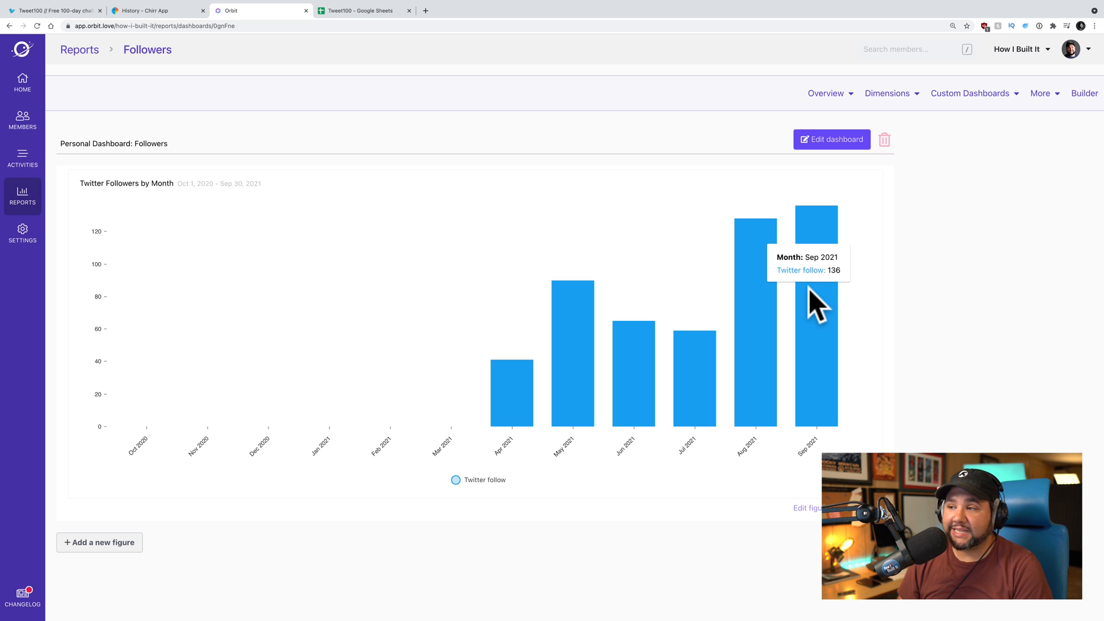
mouse_move(790, 275)
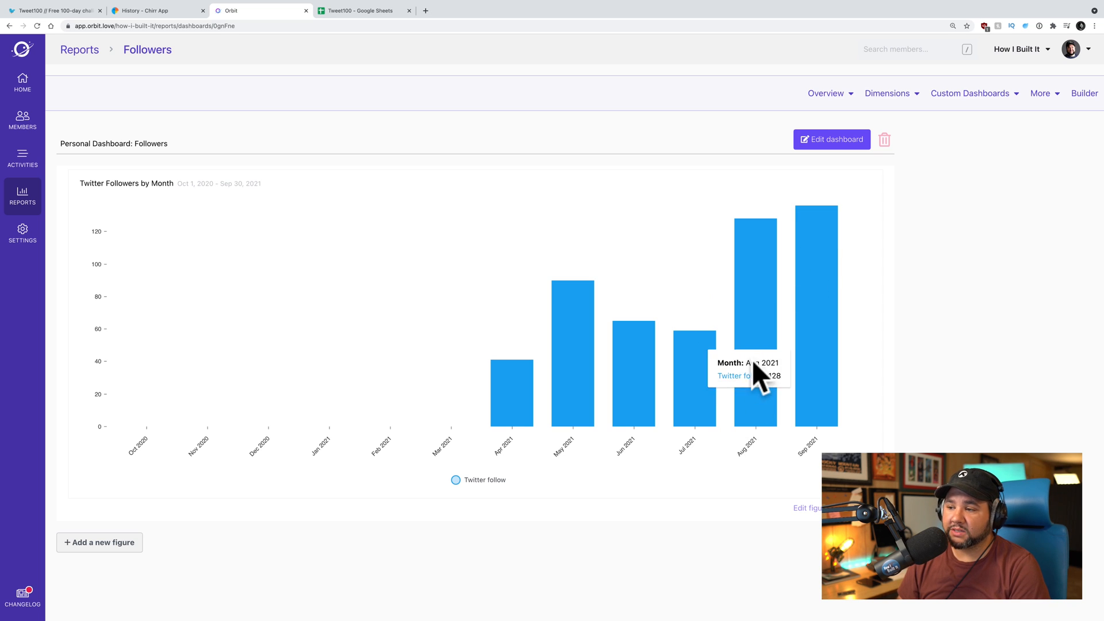
mouse_move(829, 366)
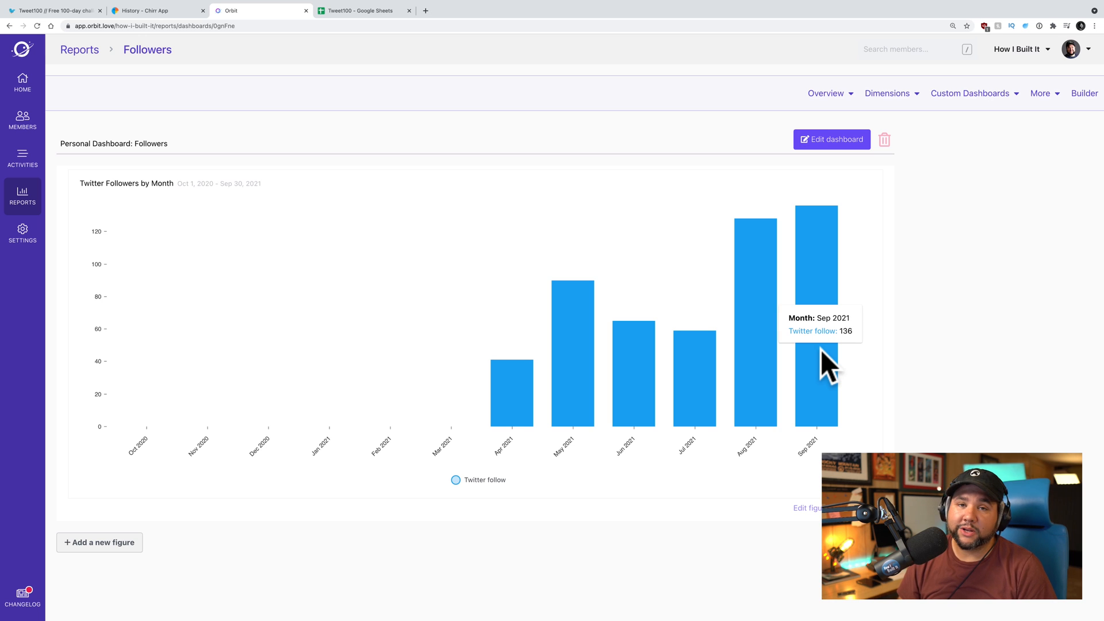